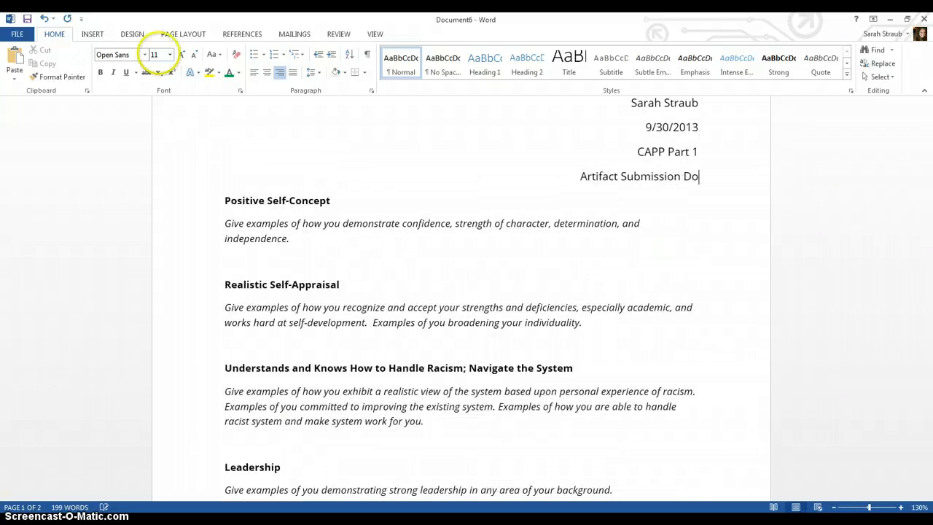
Step: Finish typing the header's last line so it reads 'Artifact Submission Document'
{"action": "type", "text": "cument"}
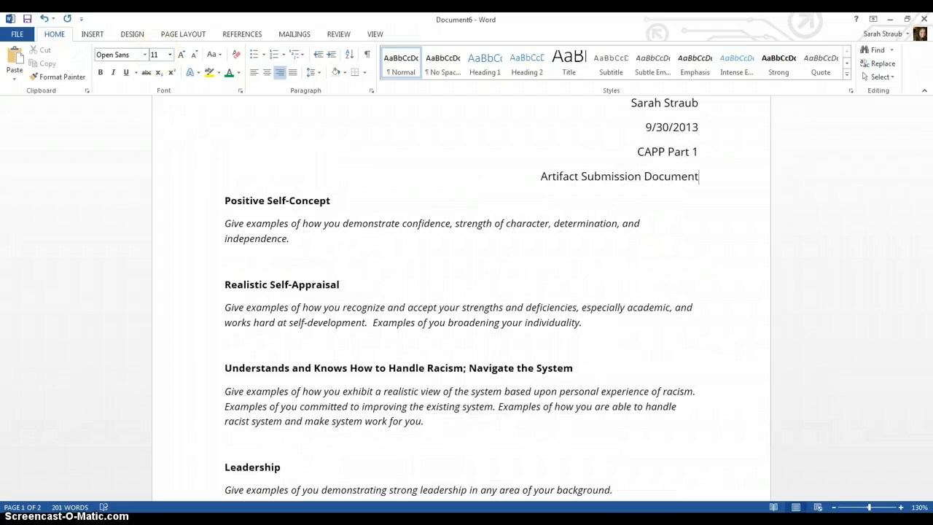
{"action": "mouse_move", "coordinate": [129, 161]}
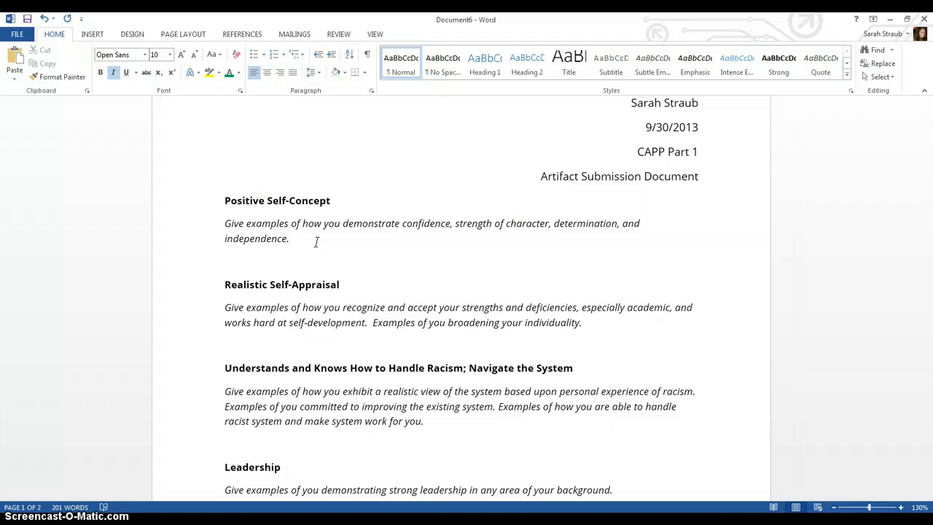
Step: Add a green bulleted line 'Acceptance Letter to UH' below the independence prompt
{"action": "left_click", "coordinate": [290, 238]}
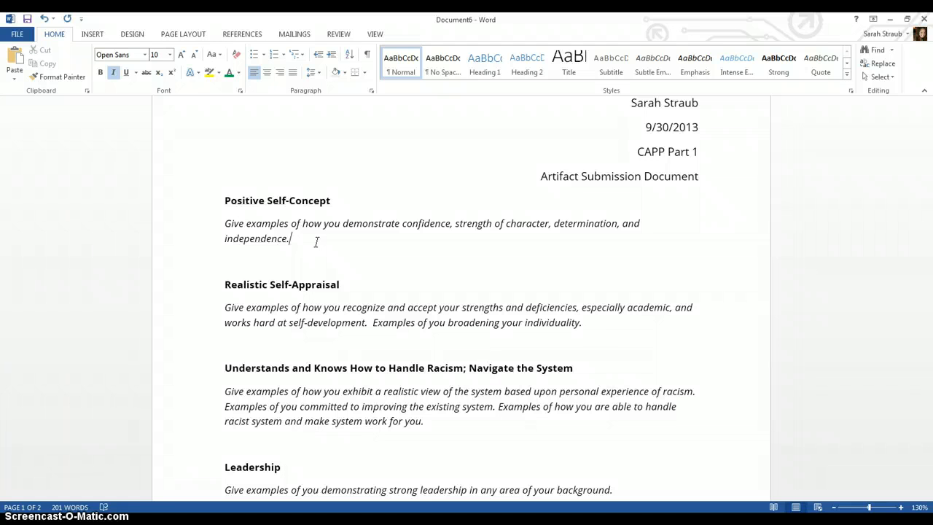
{"action": "key", "text": "enter"}
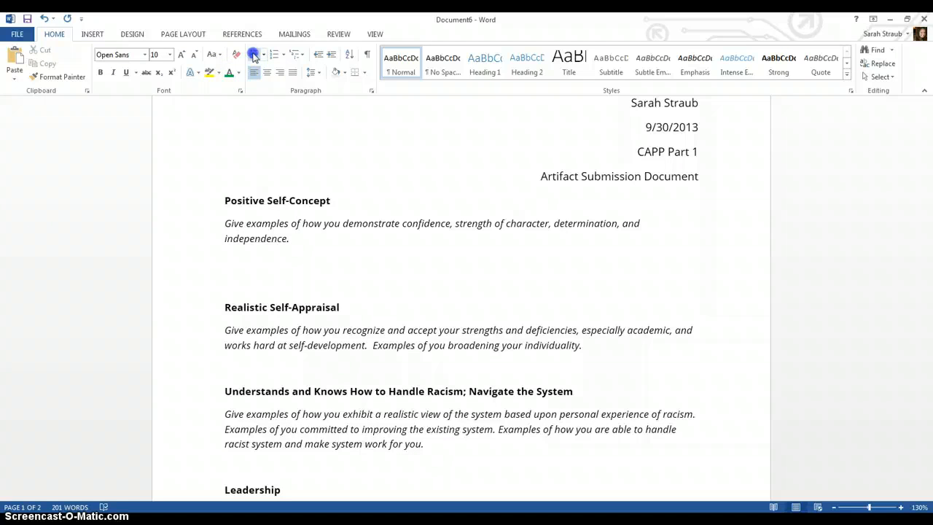
{"action": "left_click", "coordinate": [254, 55]}
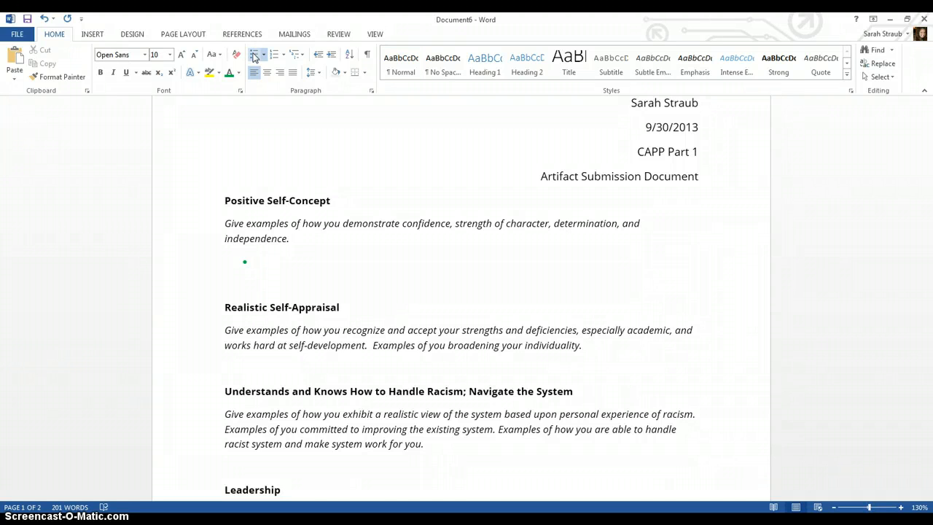
{"action": "type", "text": "Acceptance Letter to UH"}
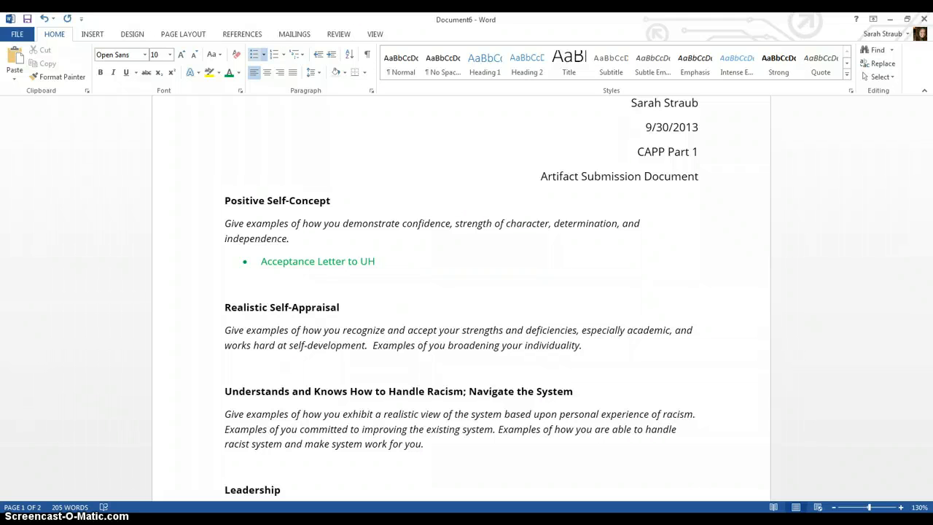
{"action": "left_click", "coordinate": [375, 261]}
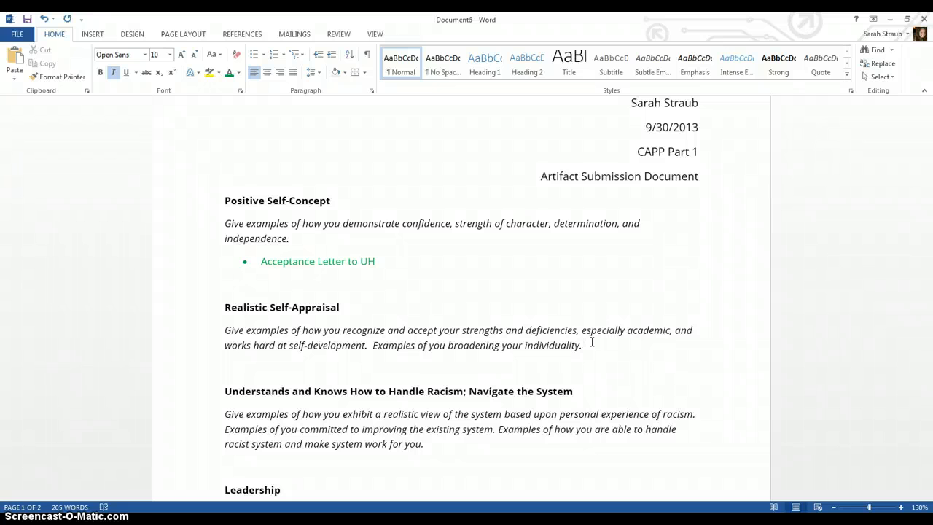
Step: Snip the Outlook calendar week of September 29 – October 5, 2013 for the self-appraisal section
{"action": "left_click", "coordinate": [581, 344]}
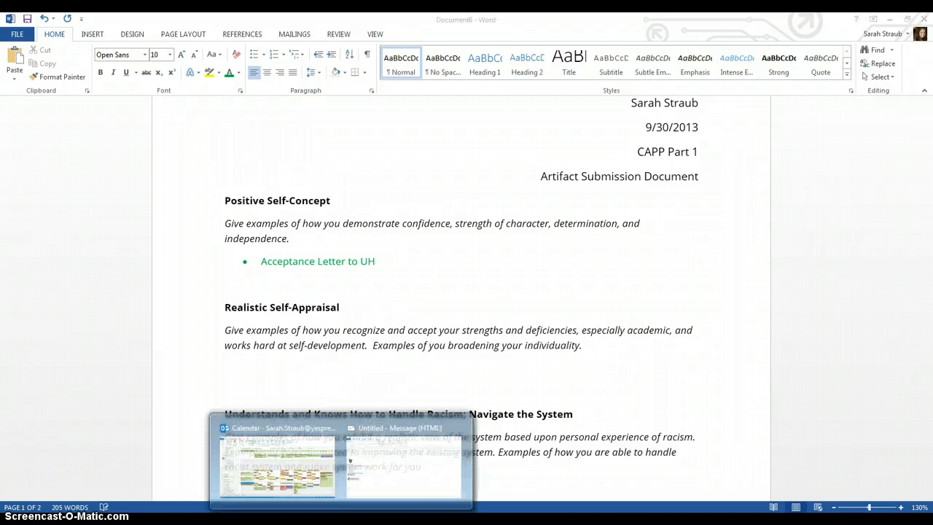
{"action": "left_click", "coordinate": [291, 455]}
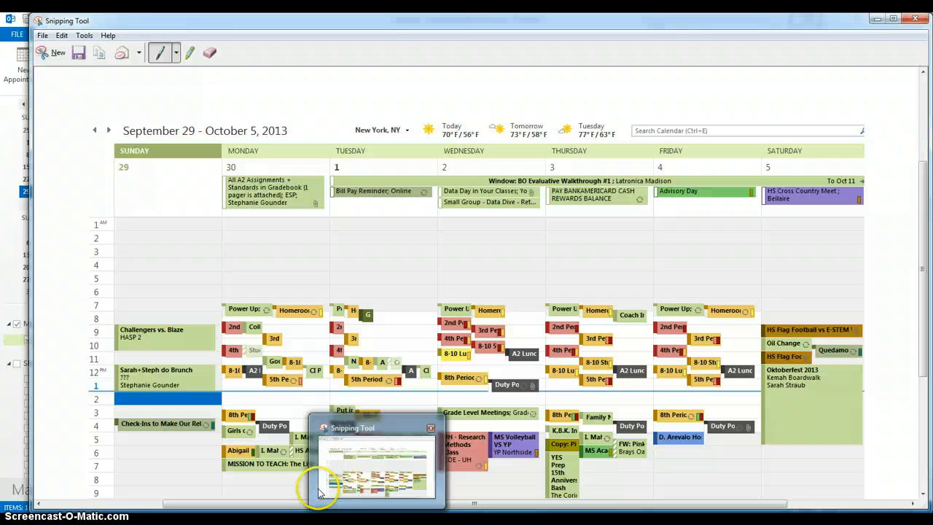
{"action": "left_click", "coordinate": [50, 53]}
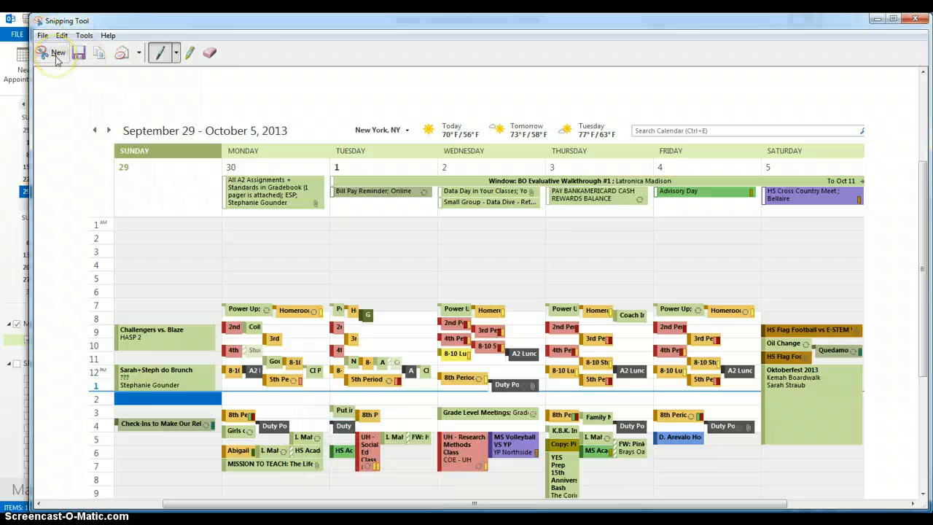
{"action": "left_click", "coordinate": [47, 53]}
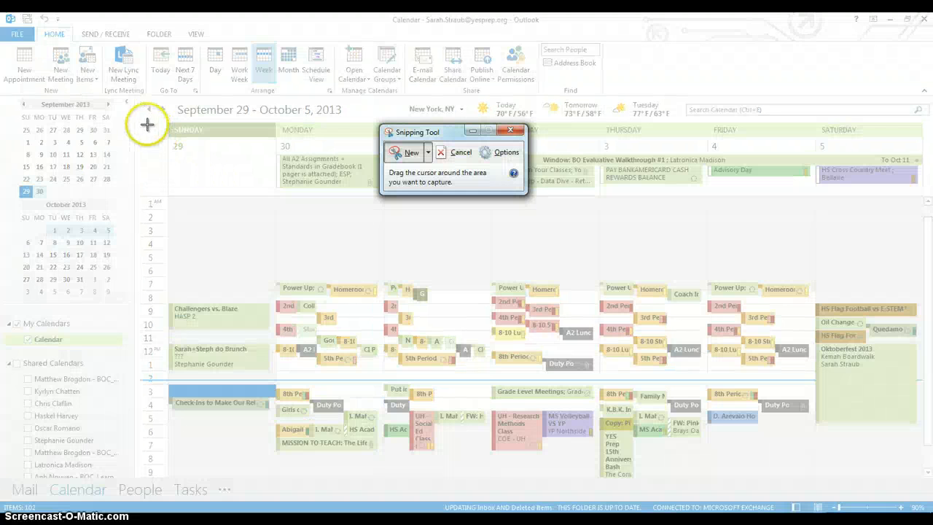
{"action": "left_click_drag", "start_coordinate": [146, 124], "coordinate": [857, 409]}
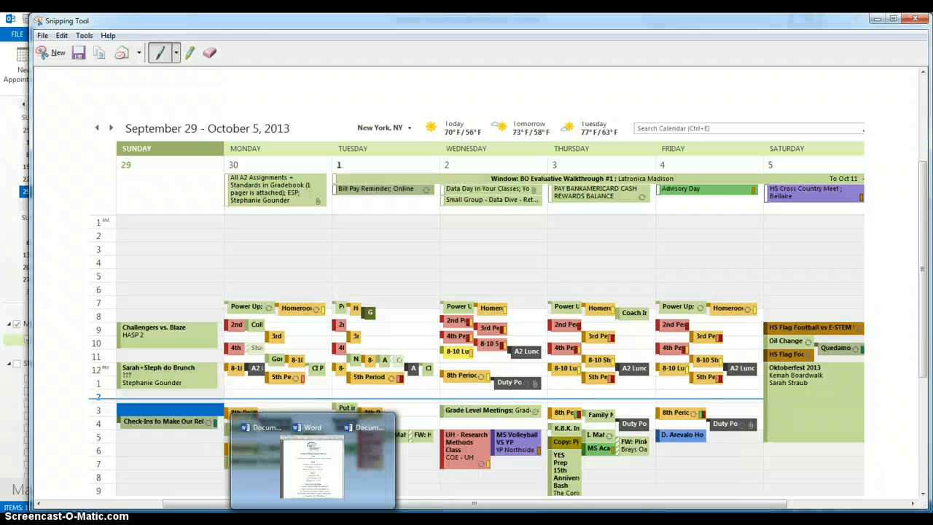
{"action": "left_click", "coordinate": [304, 426]}
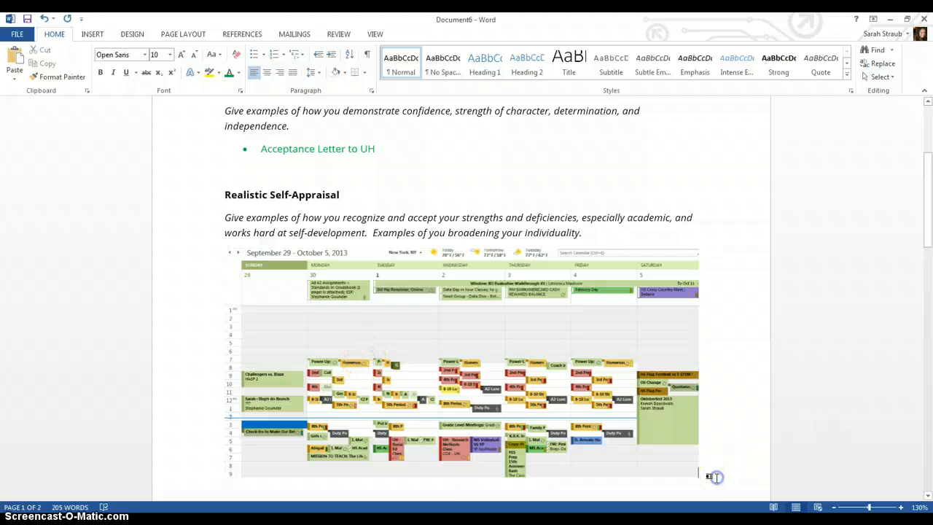
Step: Add a green bullet about getting the paper on White versus minority teachers of minority students
{"action": "scroll", "scroll_direction": "down", "scroll_amount": 3}
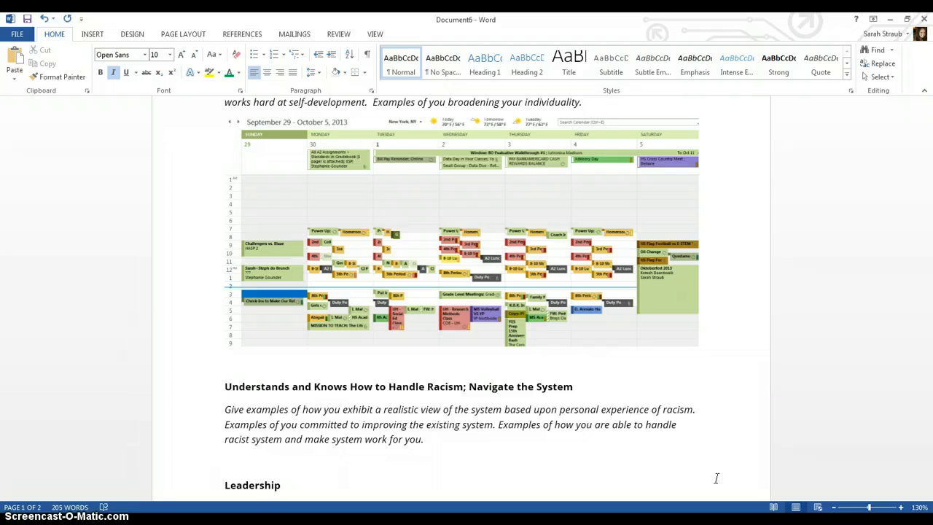
{"action": "left_click", "coordinate": [227, 461]}
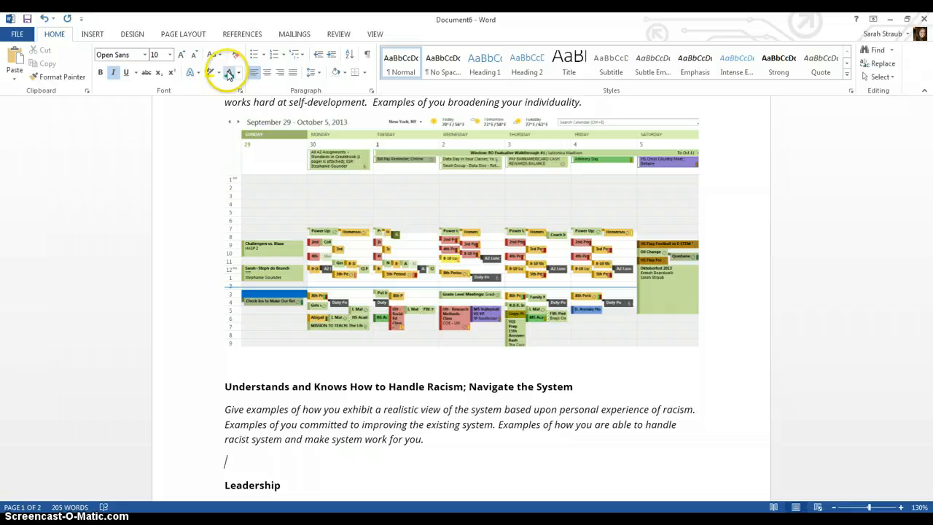
{"action": "left_click", "coordinate": [253, 55]}
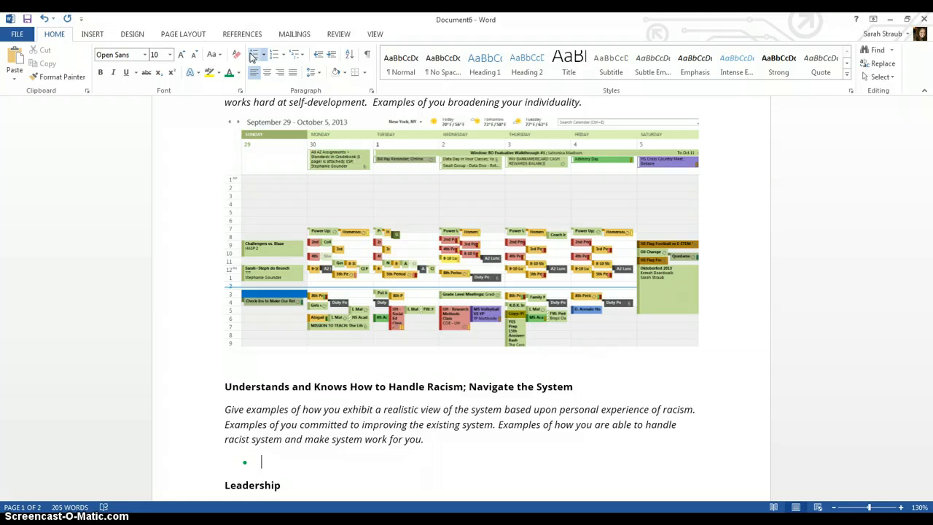
{"action": "type", "text": "Th"}
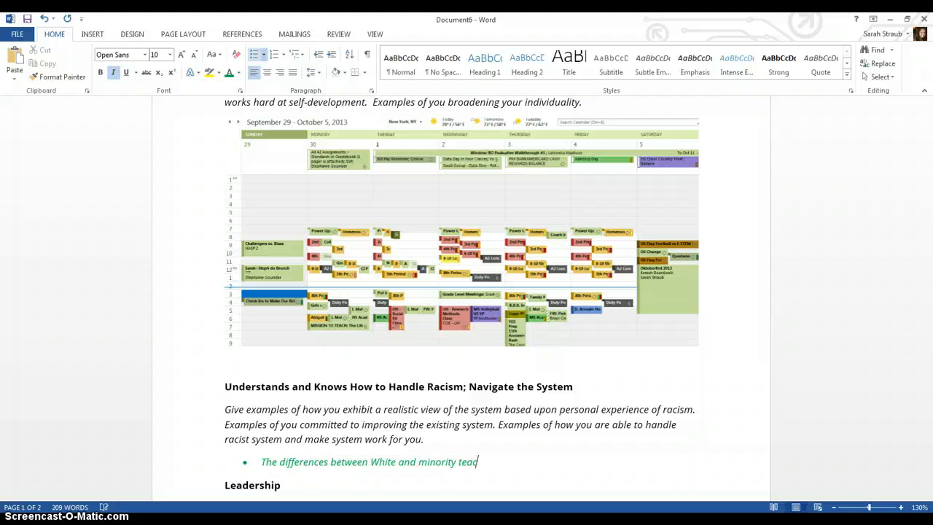
{"action": "type", "text": "hers who teach minority"}
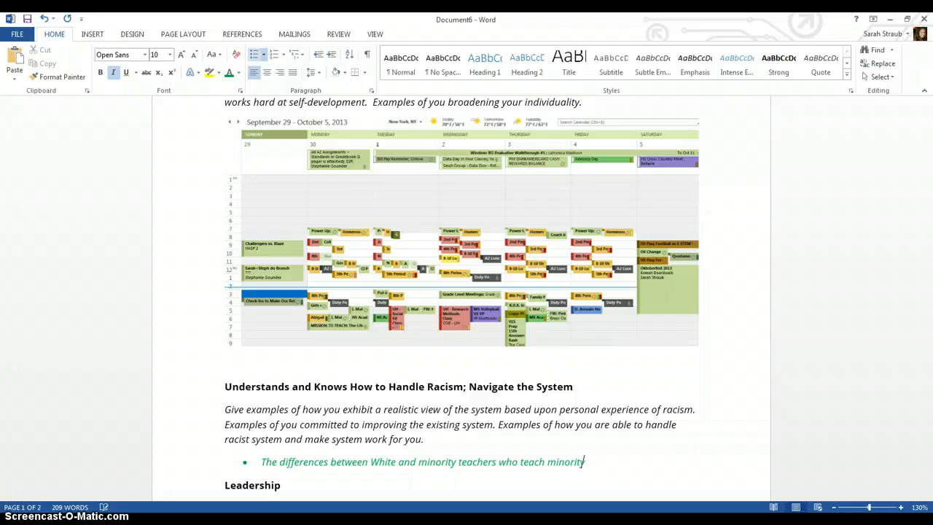
{"action": "type", "text": "students"}
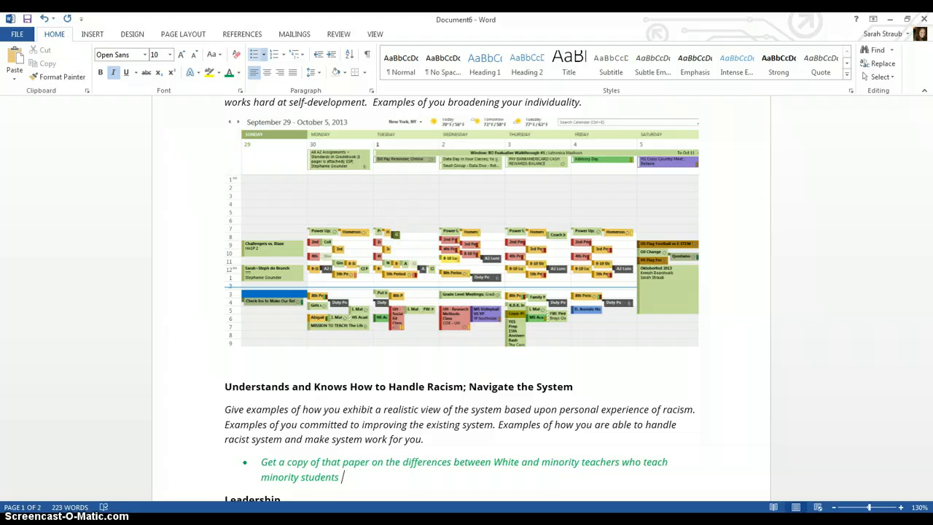
{"action": "scroll", "scroll_direction": "down", "scroll_amount": 3}
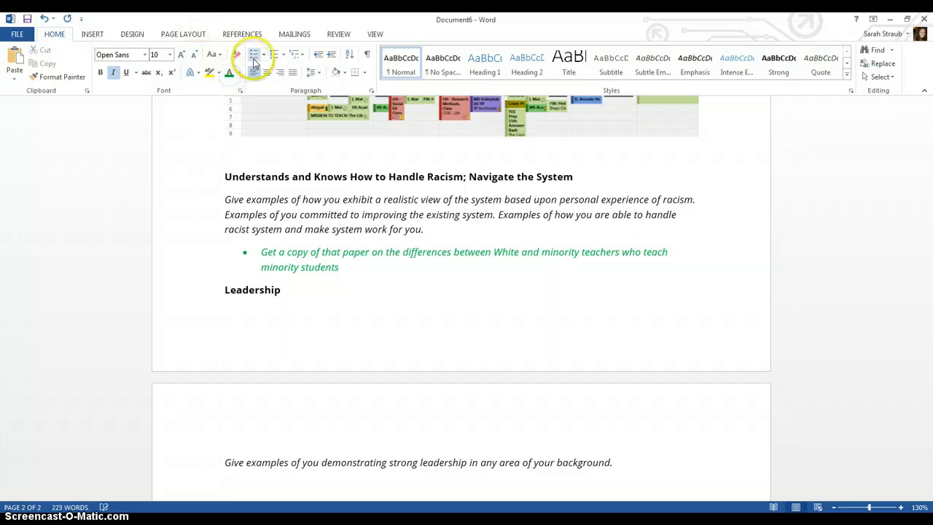
Step: Bullet 'Email of my acceptance letter for being Course Leader' and begin an 'Email where...' note
{"action": "left_click", "coordinate": [253, 55]}
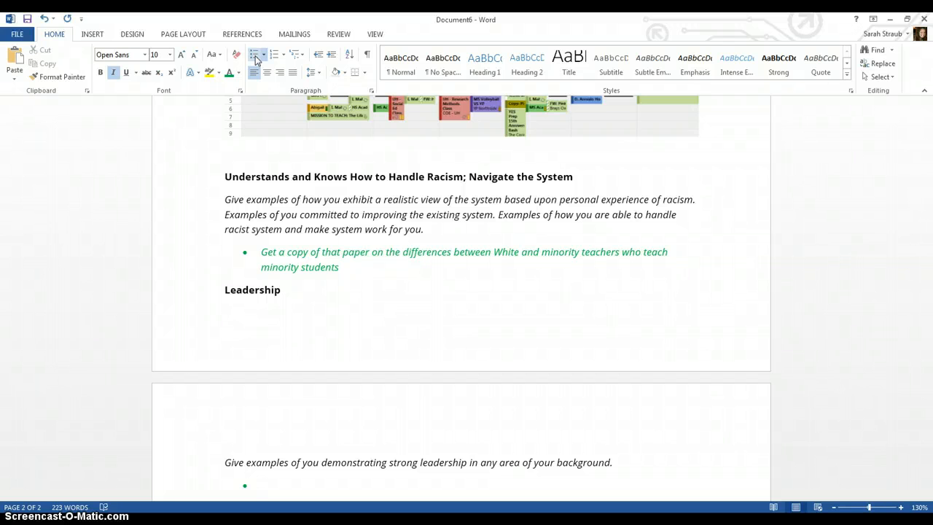
{"action": "type", "text": "Email of my accepta"}
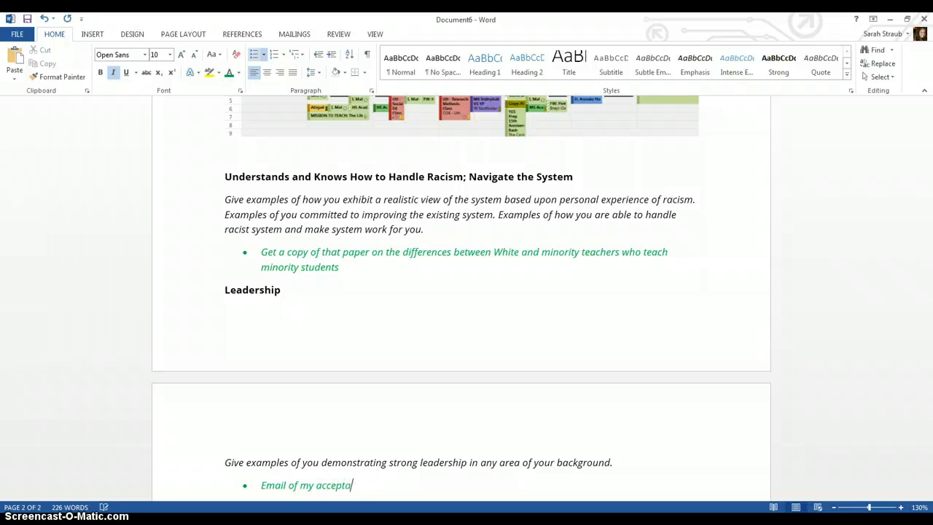
{"action": "type", "text": "nce letter for"}
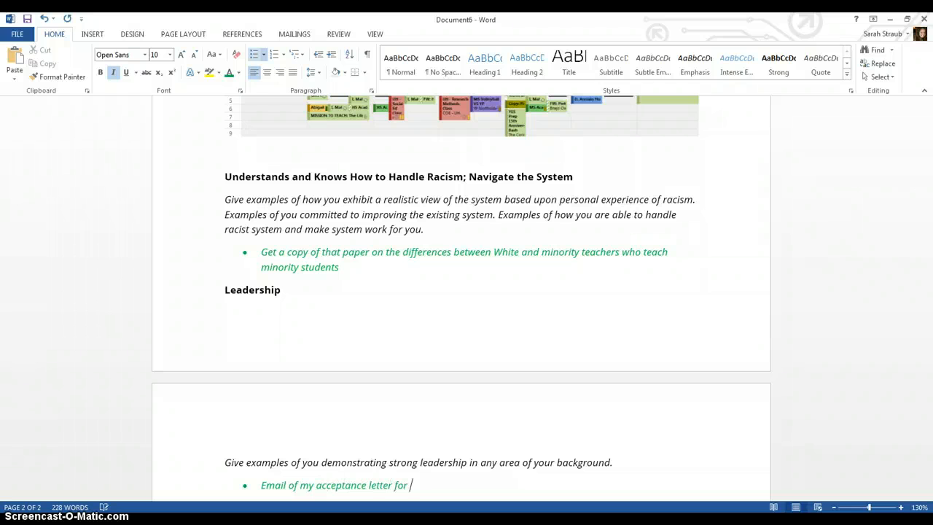
{"action": "type", "text": "being Course Leader"}
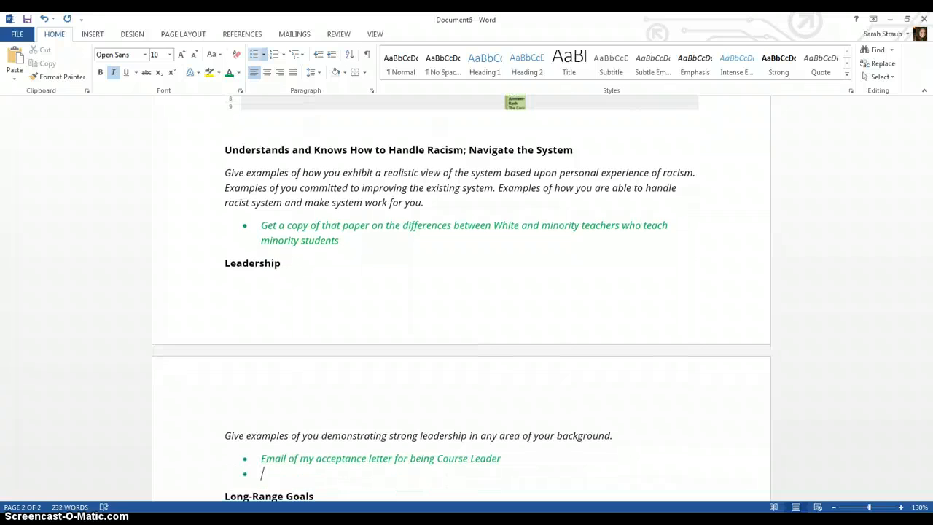
{"action": "type", "text": "Email where m"}
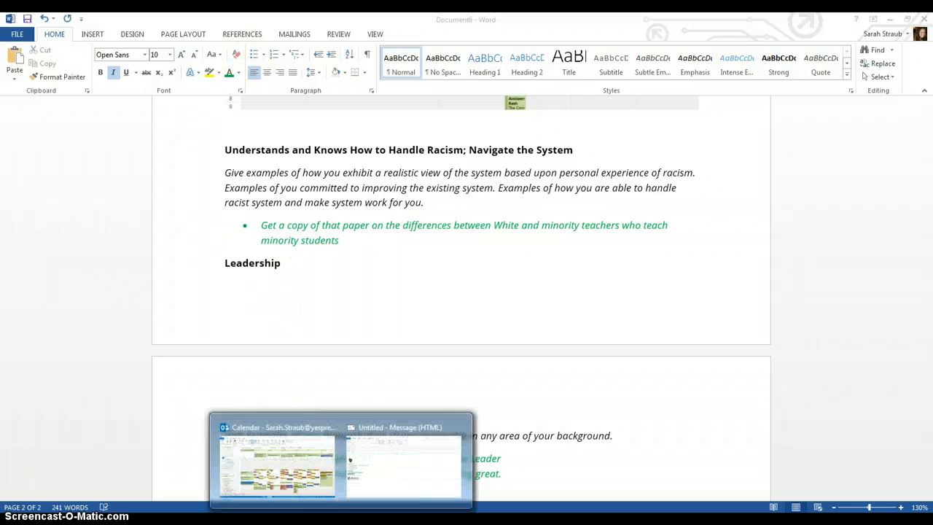
Step: Open the September PLS thank-you email in College Iniatives Emails and start a new snip
{"action": "left_click", "coordinate": [266, 463]}
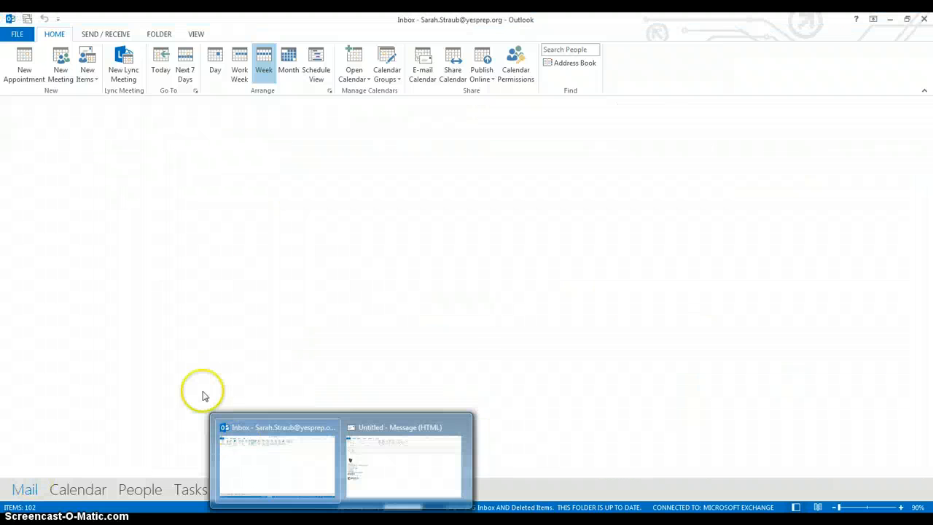
{"action": "left_click", "coordinate": [273, 459]}
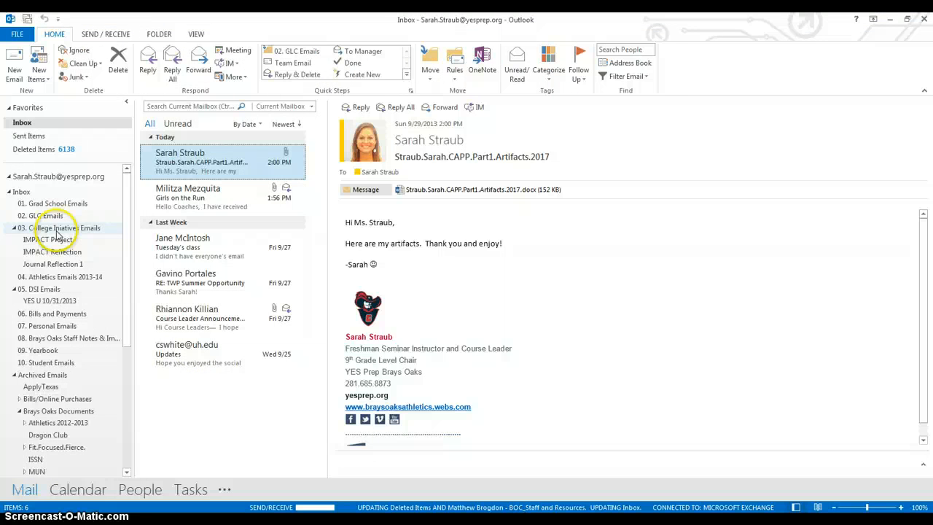
{"action": "left_click", "coordinate": [61, 228]}
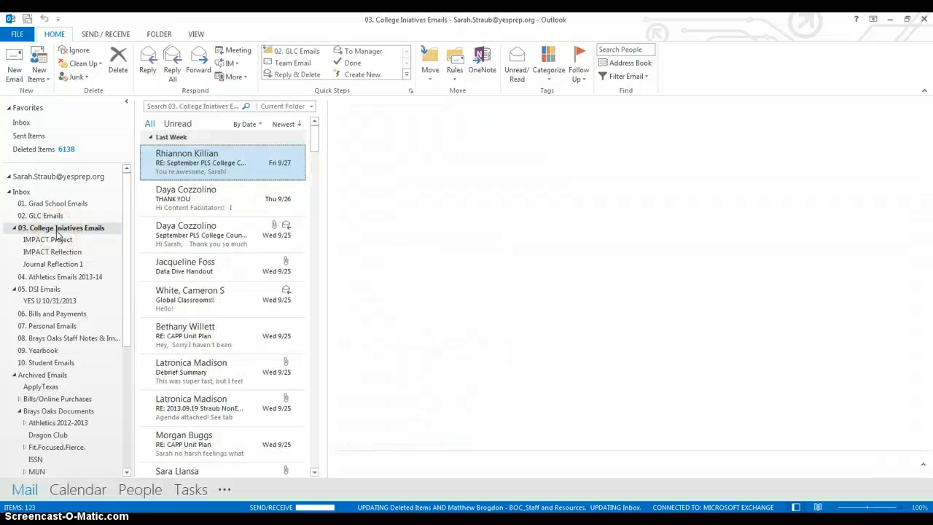
{"action": "left_click", "coordinate": [204, 162]}
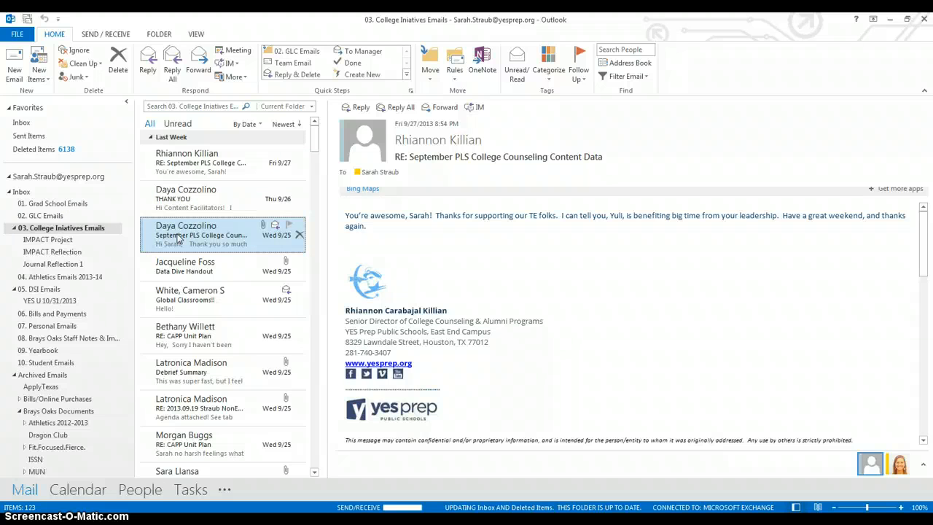
{"action": "left_click", "coordinate": [212, 234]}
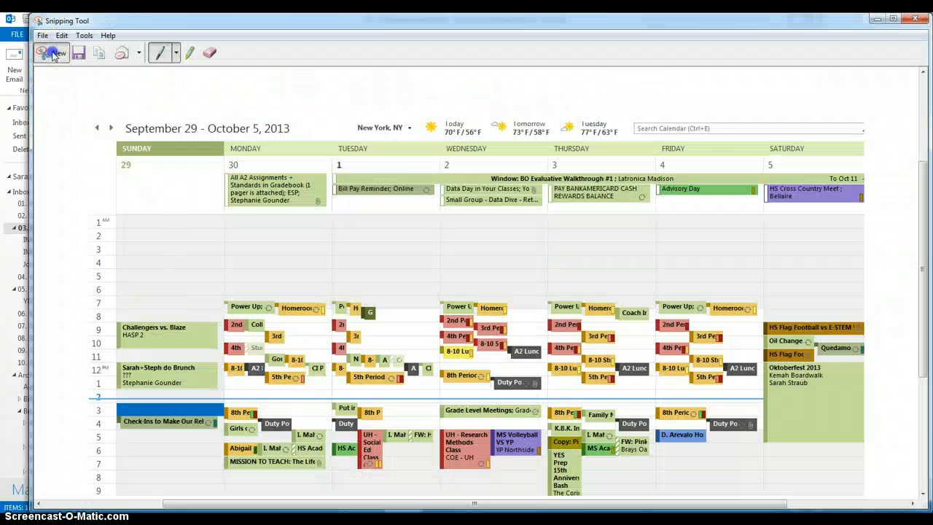
{"action": "left_click", "coordinate": [54, 53]}
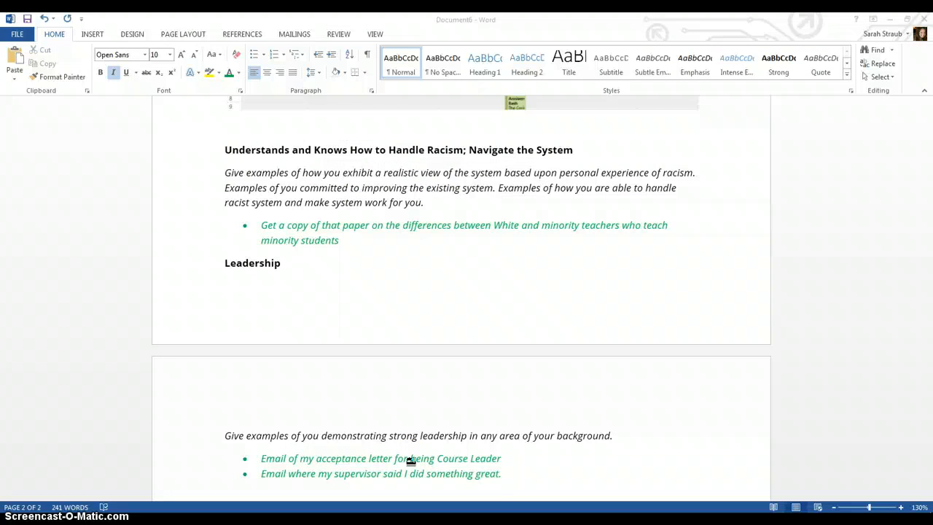
Step: Replace the two Leadership bullets with the email snip and begin a Long-Range Goals bullet
{"action": "left_click_drag", "start_coordinate": [261, 458], "coordinate": [501, 472]}
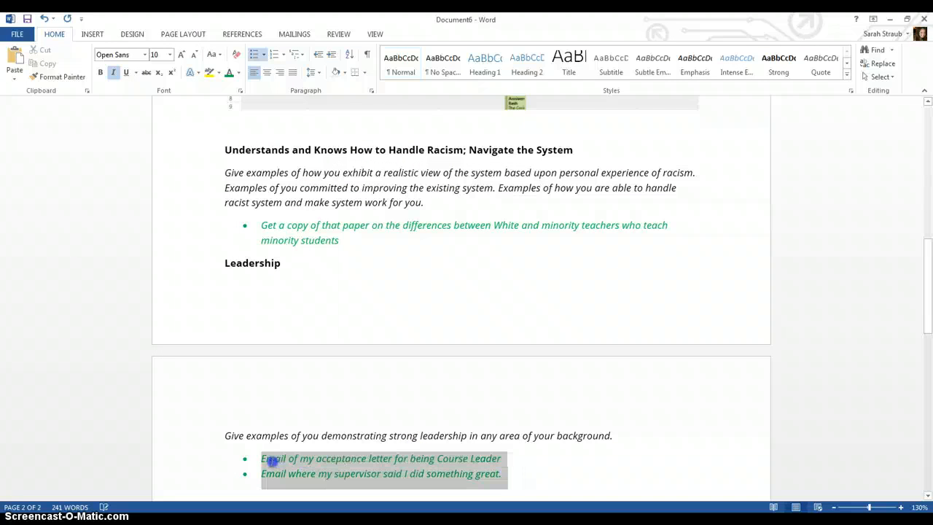
{"action": "key", "text": "Delete"}
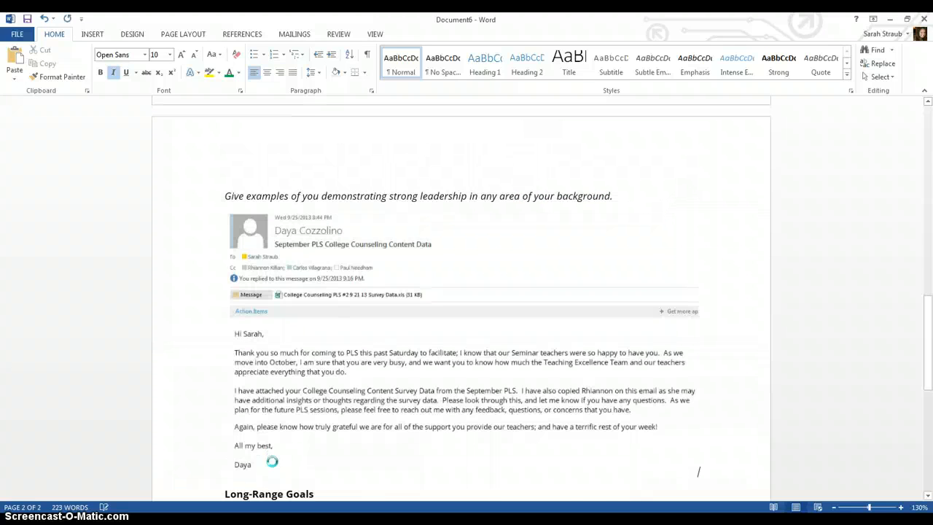
{"action": "scroll", "scroll_direction": "down", "scroll_amount": 3}
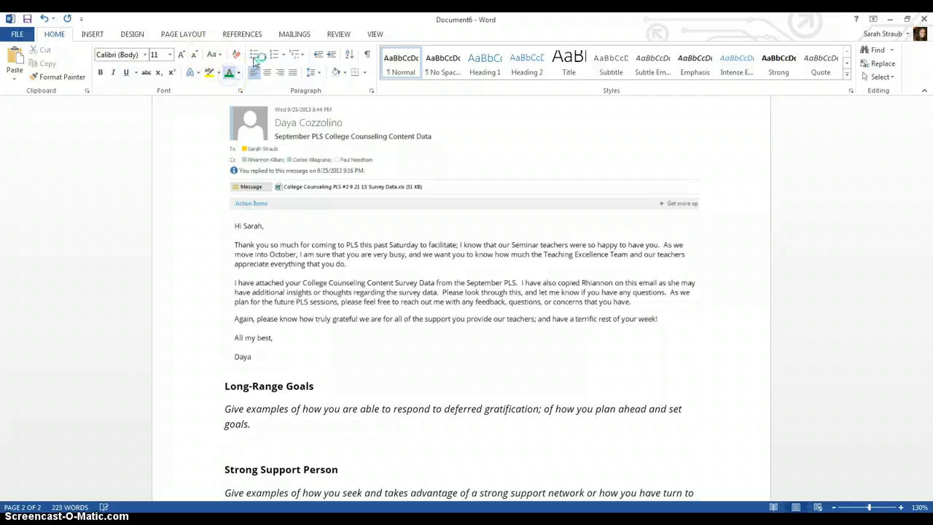
{"action": "left_click", "coordinate": [257, 55]}
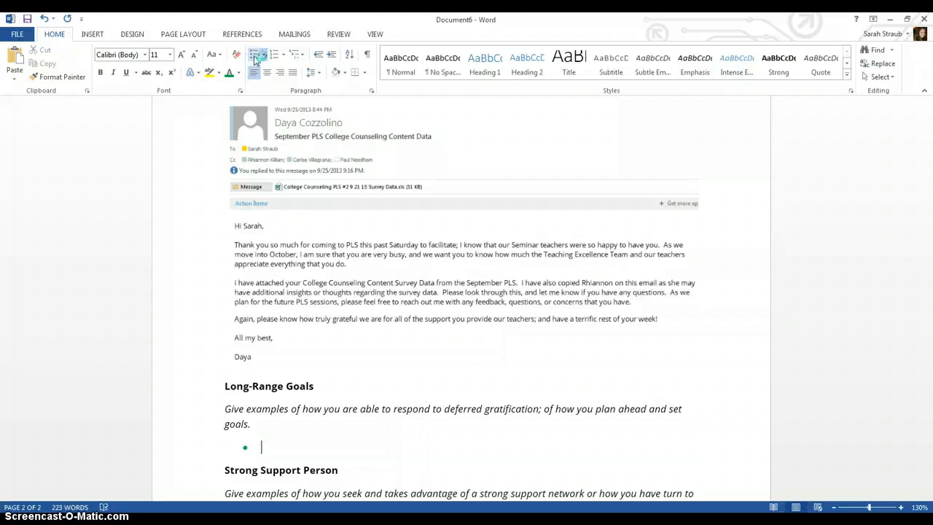
{"action": "type", "text": "Get a copy of my a"}
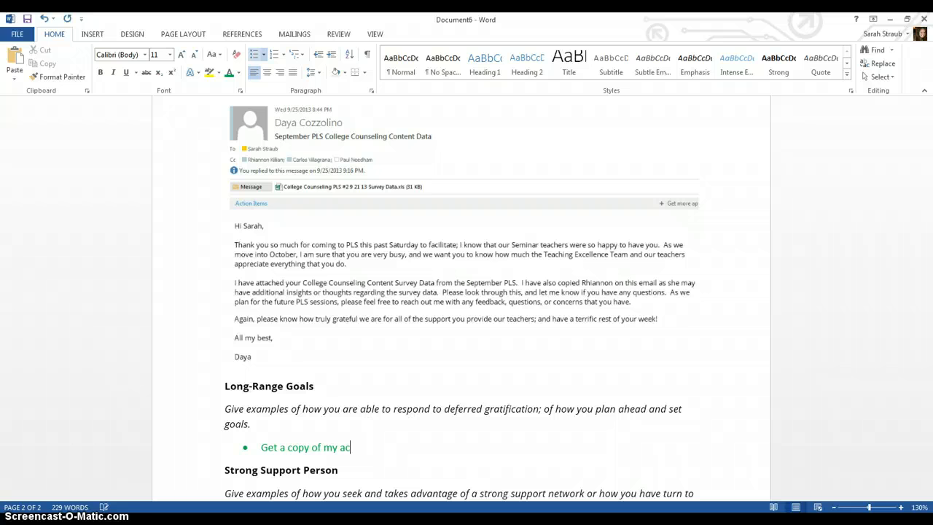
Step: Bullet 'Get a copy of my acceptance letter to UH' and 'Retirement account information'
{"action": "type", "text": "ceptance letter"}
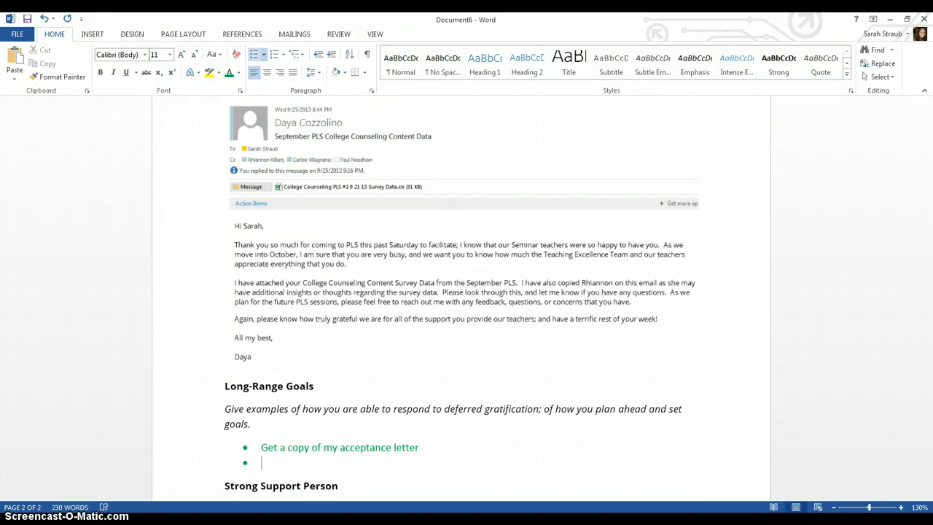
{"action": "type", "text": "Retirement"}
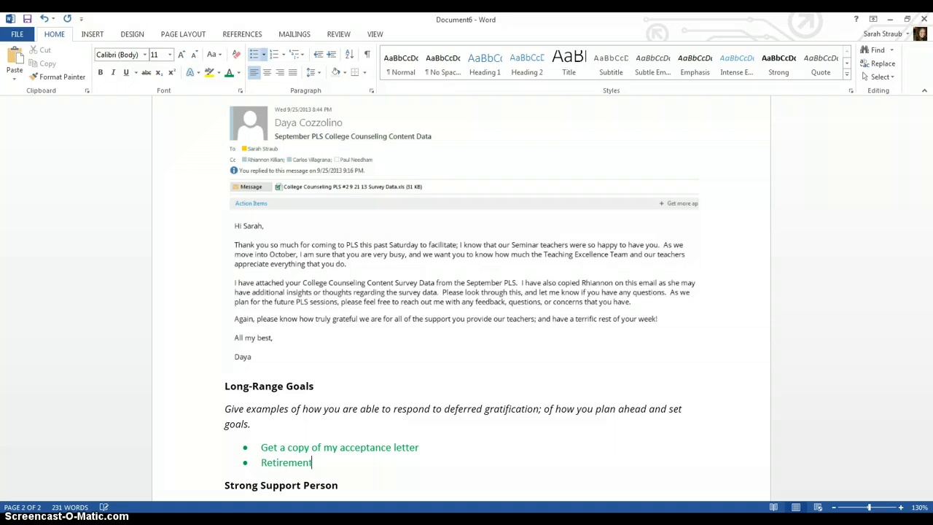
{"action": "type", "text": "b"}
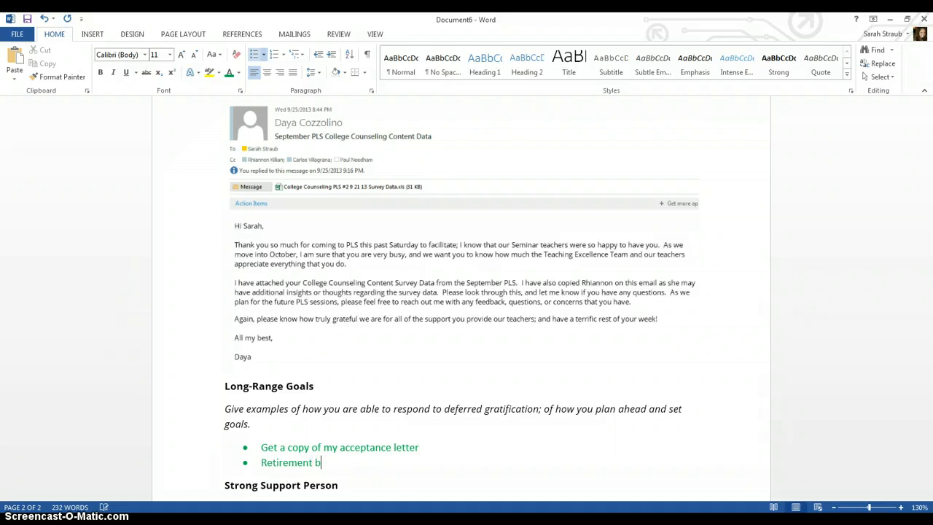
{"action": "type", "text": "account informatio"}
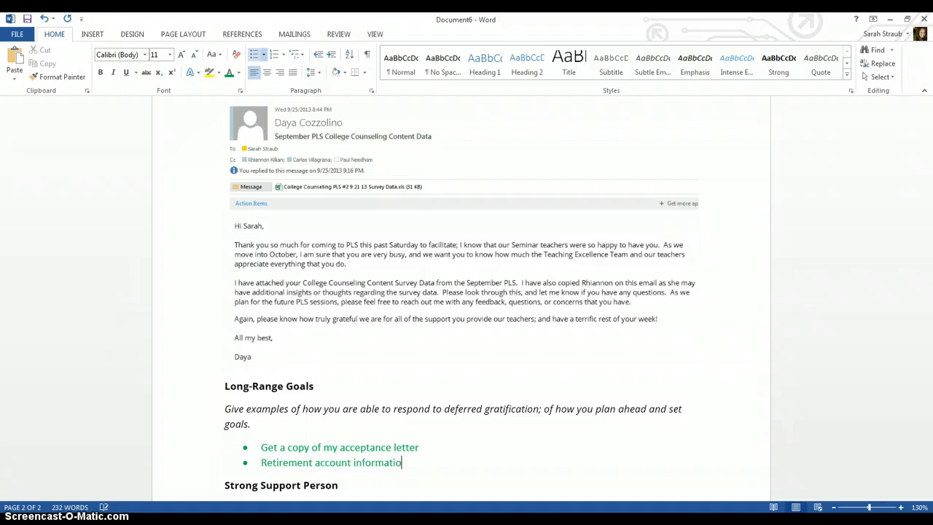
{"action": "type", "text": "n"}
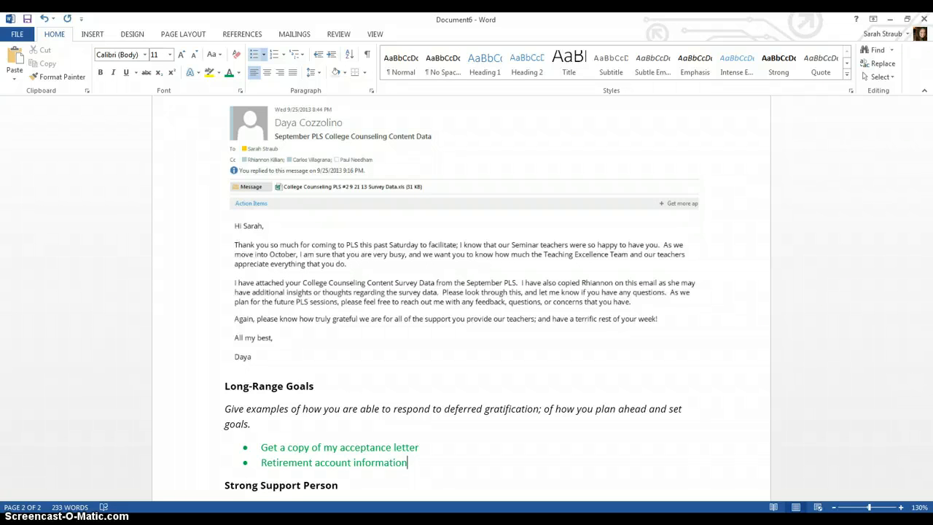
{"action": "key", "text": "enter"}
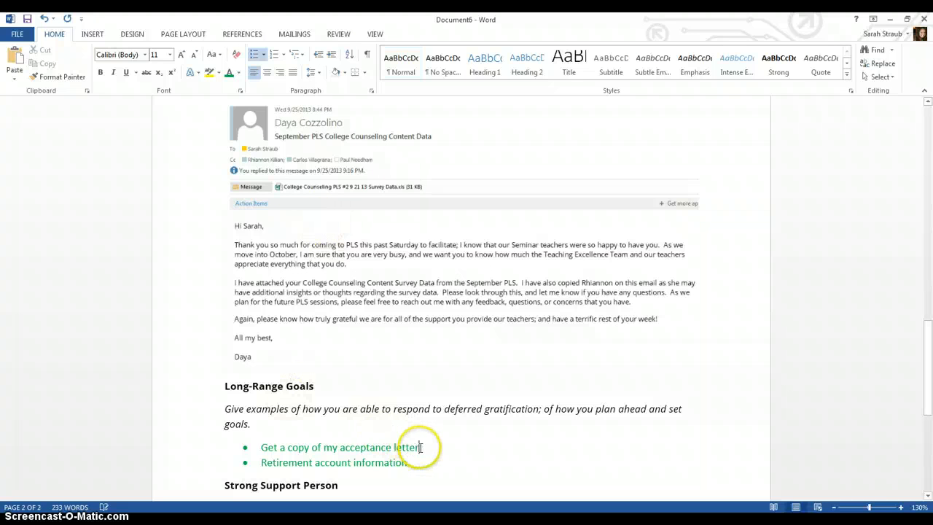
{"action": "type", "text": "to UH"}
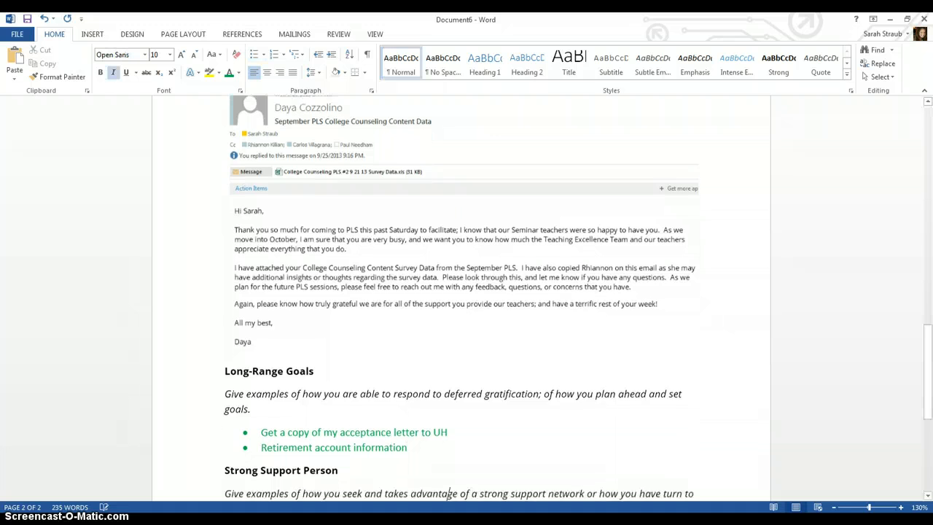
Step: Bullet an email asking a supervisor (Mr. Romano, Mrs. Killian, Mr. Kamentz) for help
{"action": "scroll", "scroll_direction": "down", "scroll_amount": 3}
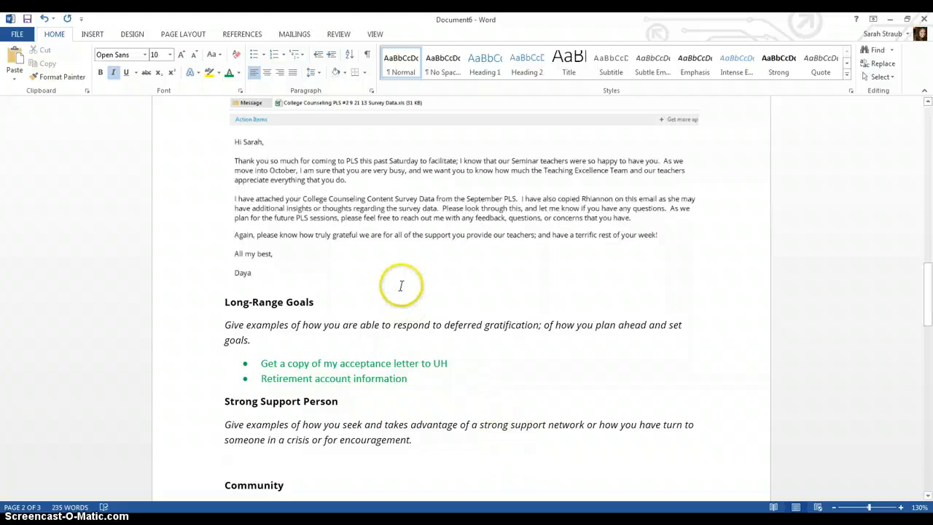
{"action": "left_click", "coordinate": [254, 55]}
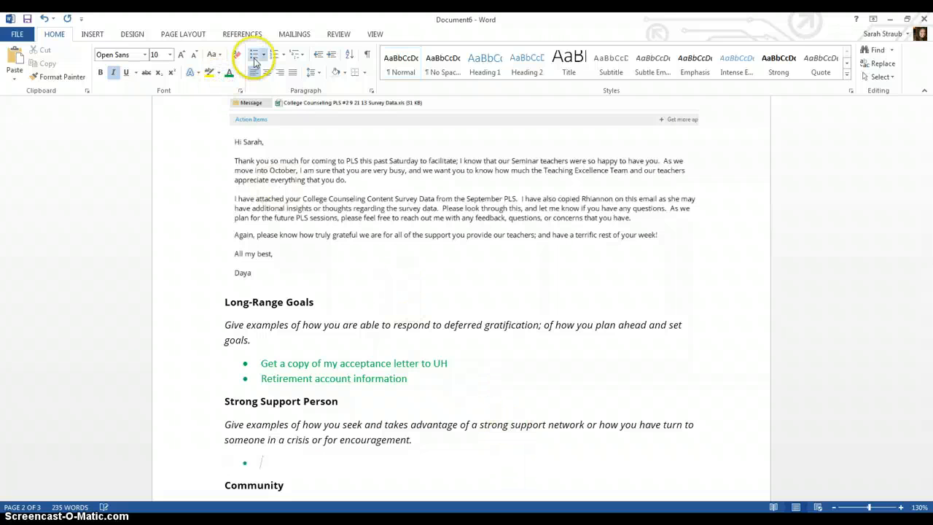
{"action": "type", "text": "An e"}
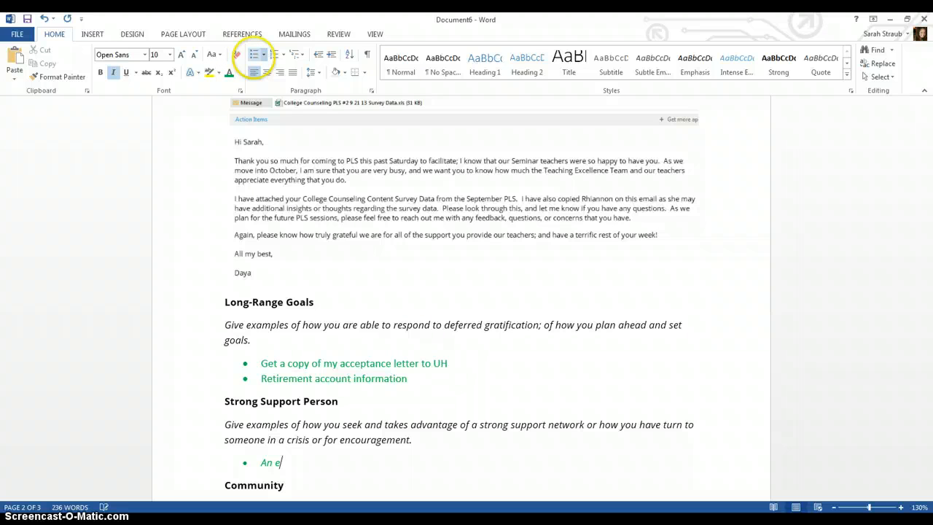
{"action": "type", "text": "mail where I asked for"}
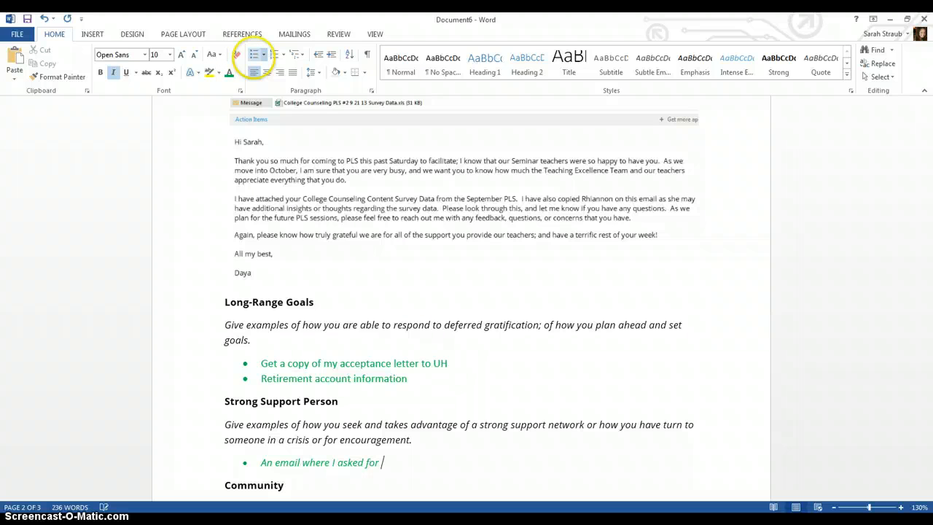
{"action": "type", "text": "help"}
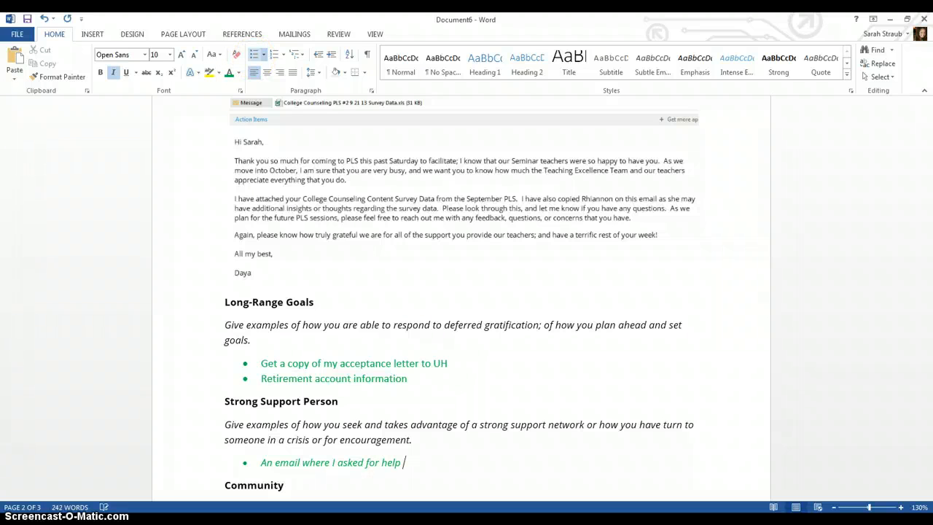
{"action": "type", "text": "from a supervs"}
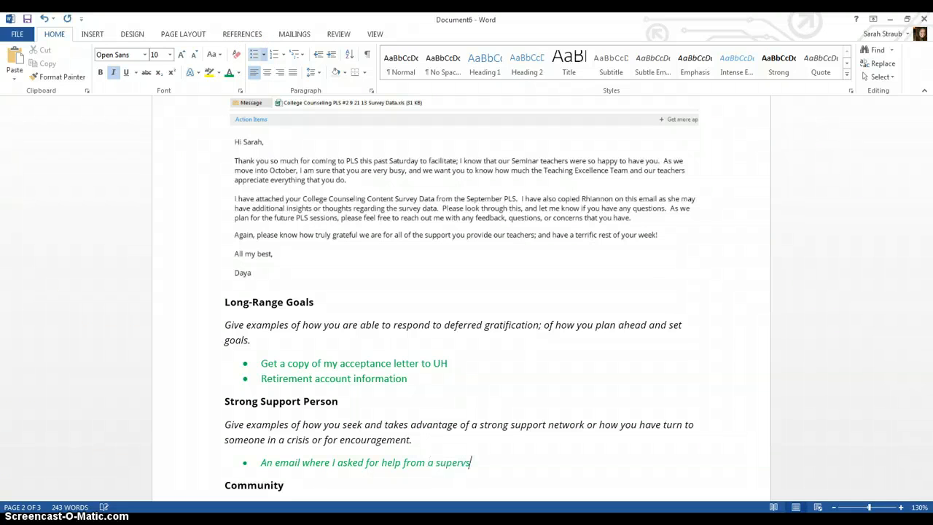
{"action": "type", "text": "isor -"}
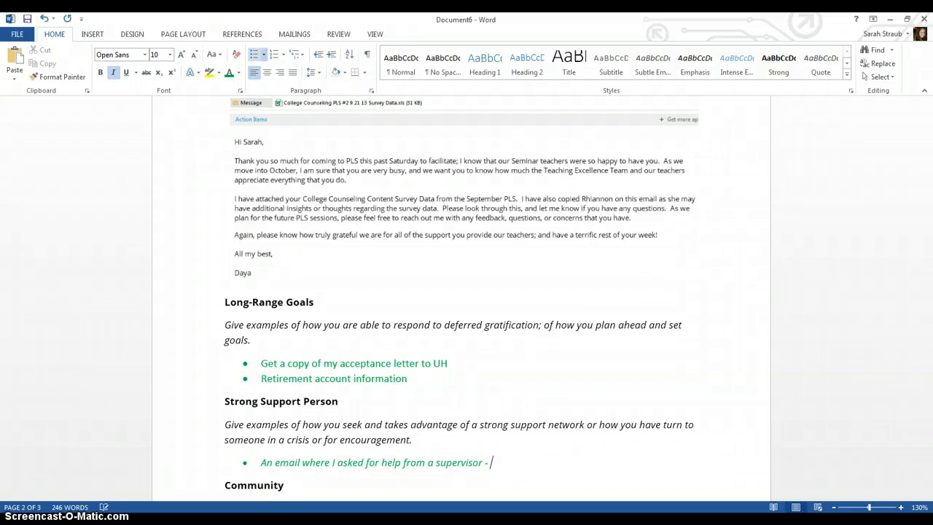
{"action": "type", "text": "Mr. Romano,"}
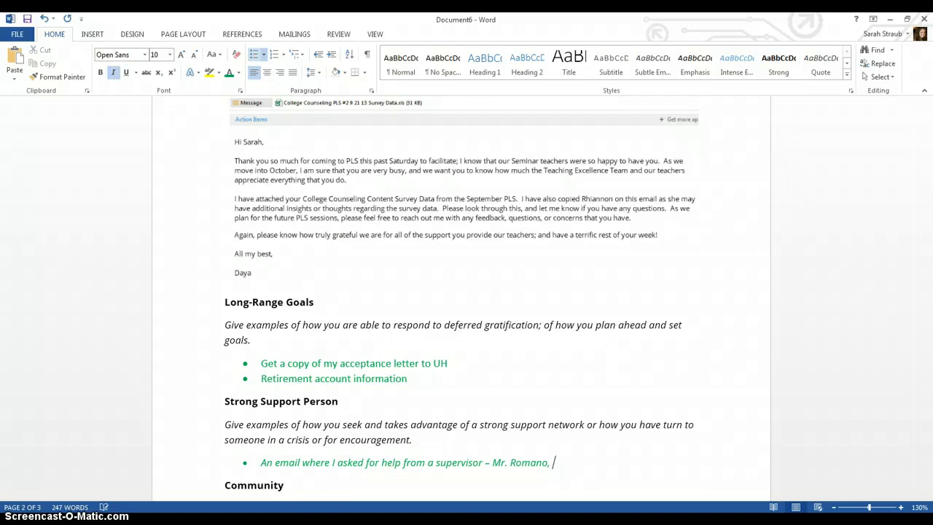
{"action": "type", "text": "Mrs. Killian or M"}
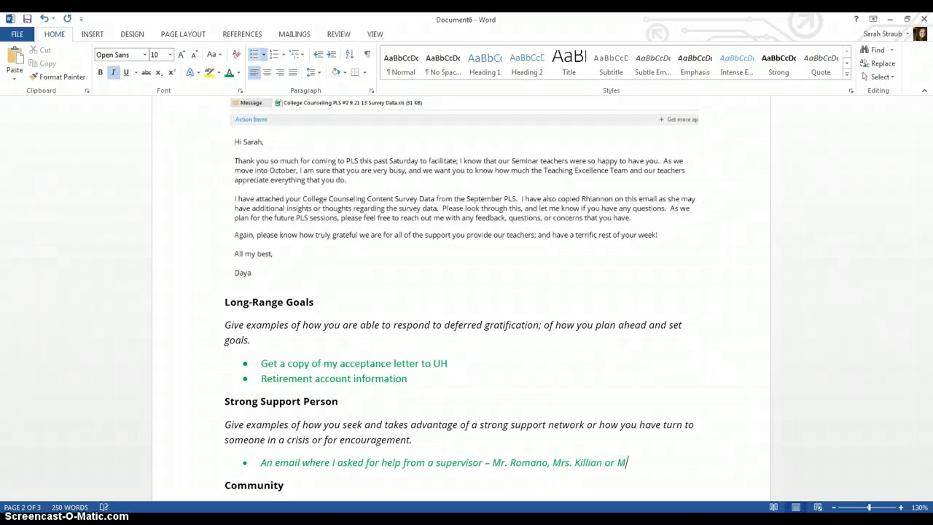
{"action": "type", "text": "r. Kamente"}
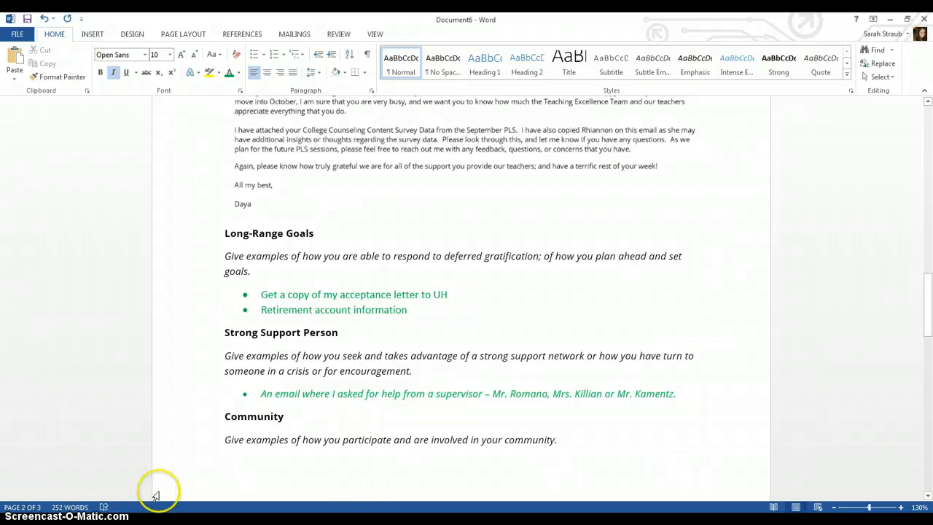
{"action": "mouse_move", "coordinate": [133, 494]}
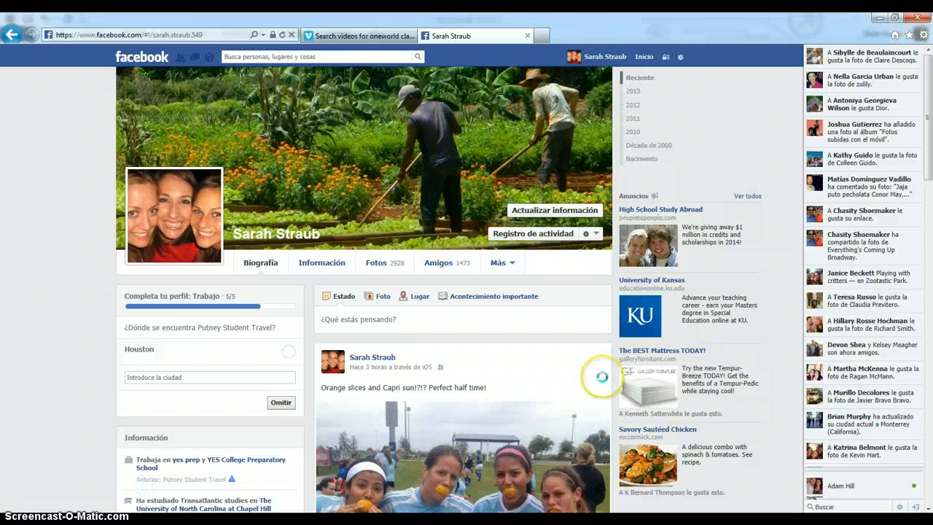
Step: Scroll the Facebook profile and copy the photo of teammates eating orange slices
{"action": "scroll", "scroll_direction": "down", "scroll_amount": 3}
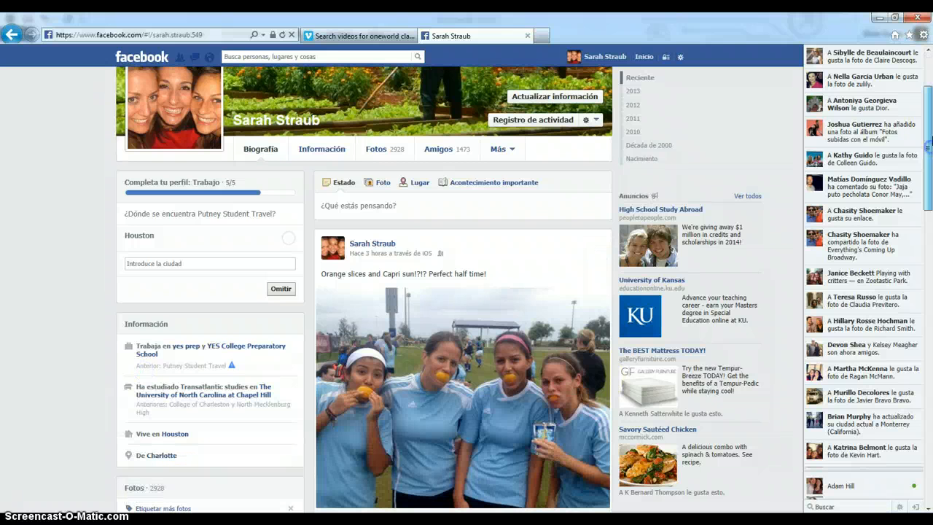
{"action": "scroll", "scroll_direction": "down", "scroll_amount": 3}
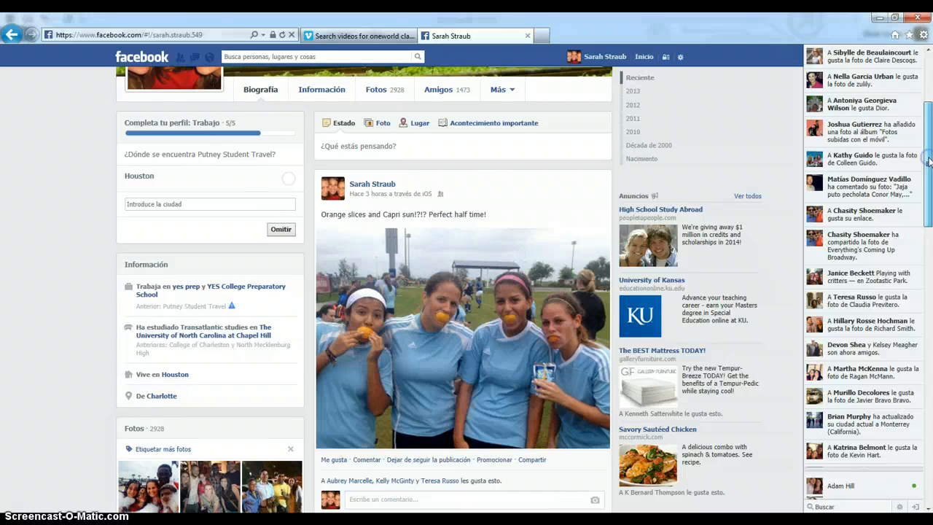
{"action": "mouse_move", "coordinate": [470, 317]}
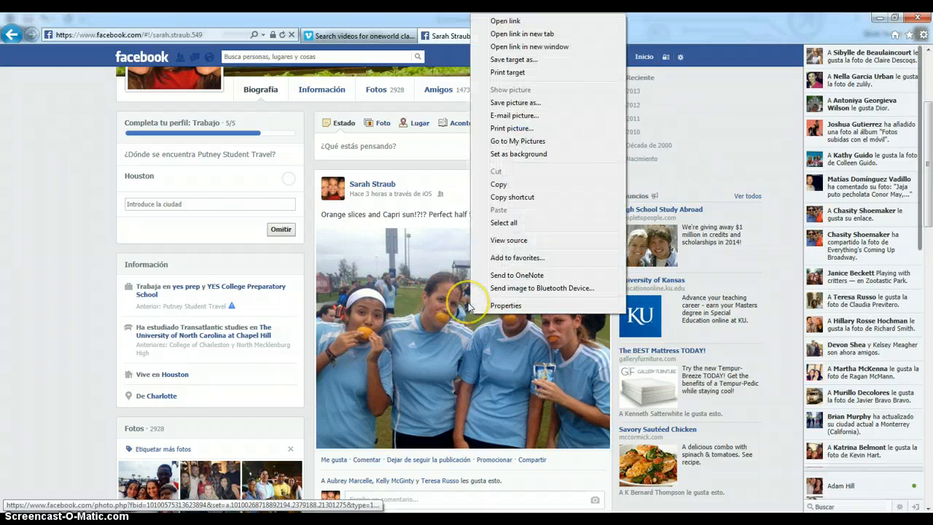
{"action": "mouse_move", "coordinate": [456, 262]}
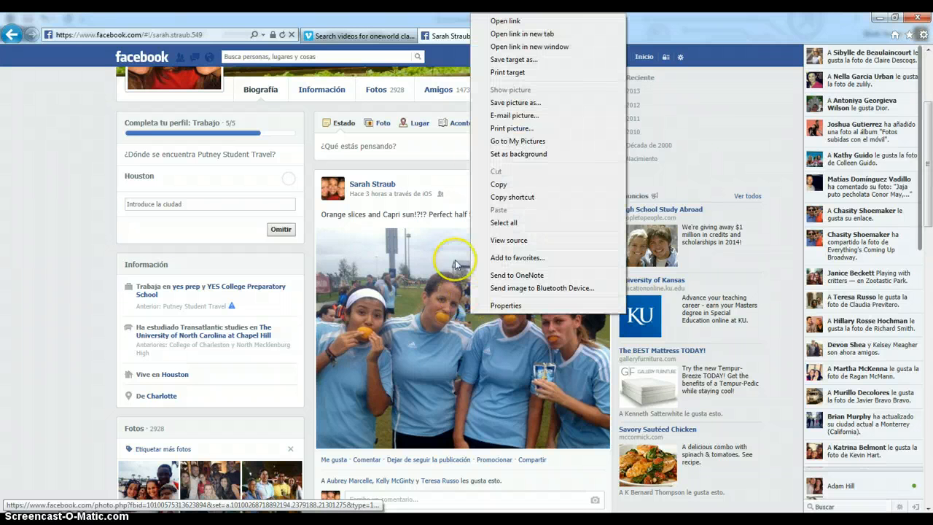
{"action": "left_click", "coordinate": [503, 183]}
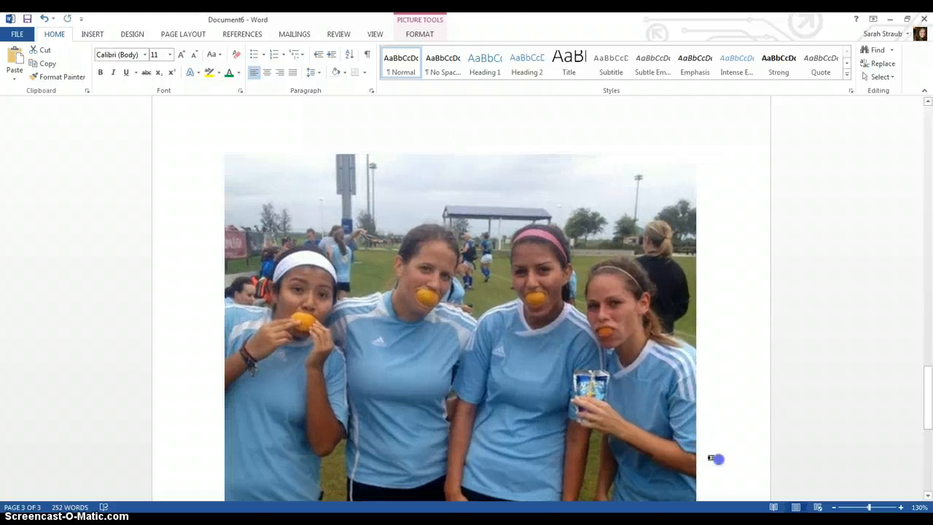
Step: Below the pasted photo, begin a bulleted list with the entry 'Ecuador Mural:'
{"action": "scroll", "scroll_direction": "down", "scroll_amount": 3}
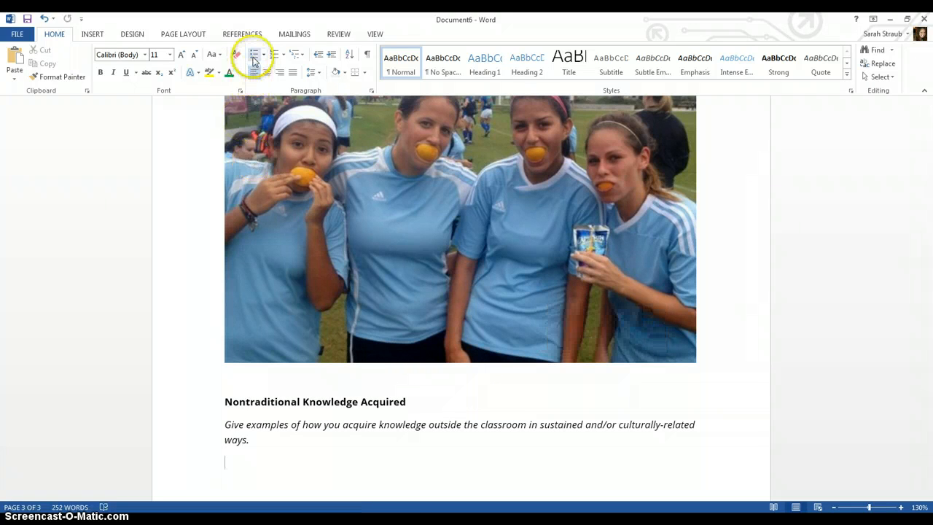
{"action": "left_click", "coordinate": [253, 55]}
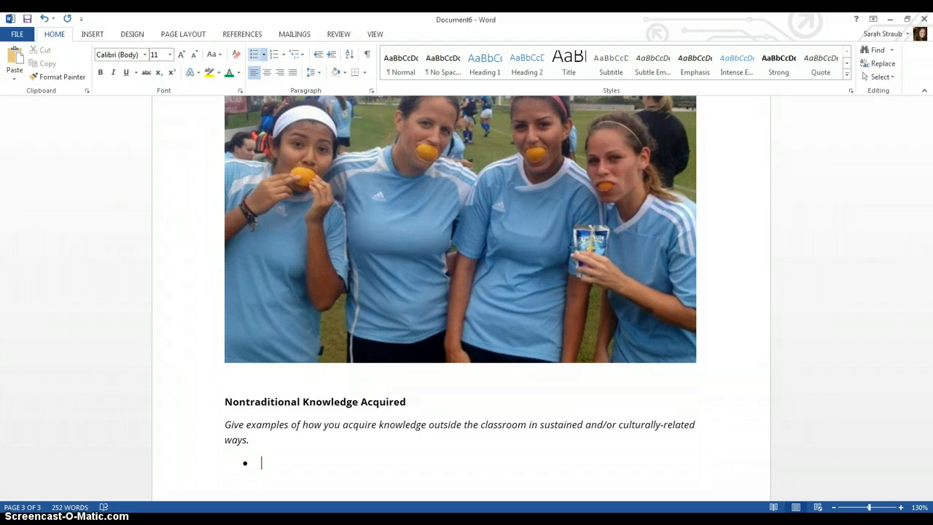
{"action": "type", "text": "Ecuador M"}
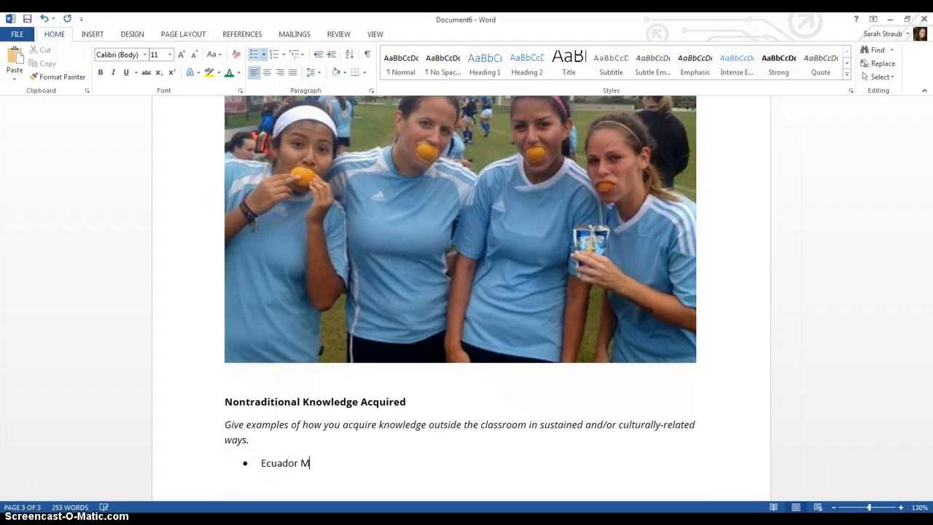
{"action": "type", "text": "ural:"}
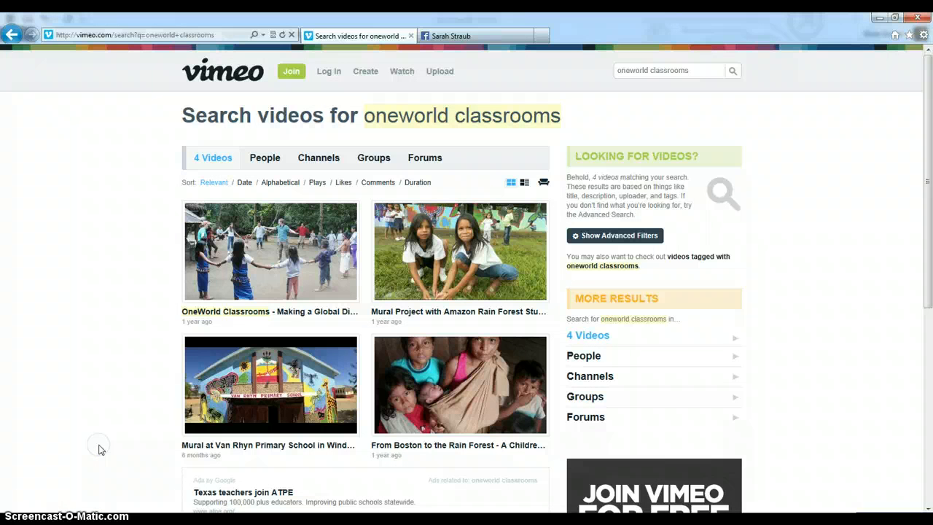
{"action": "mouse_move", "coordinate": [417, 276]}
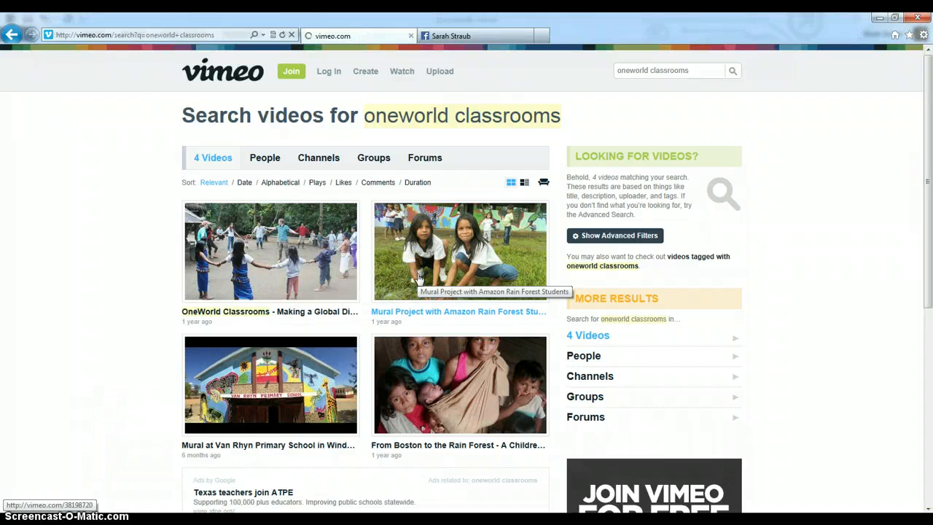
Step: Open the 'Mural Project with Amazon Rain Forest Students' video in Vimeo's results
{"action": "left_click", "coordinate": [458, 251]}
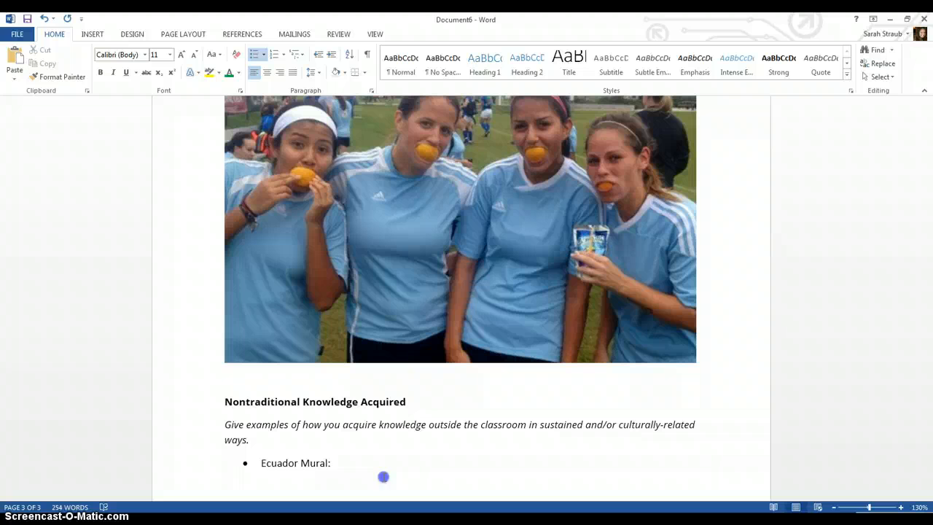
{"action": "type", "text": "http://vimeo.com/38198720"}
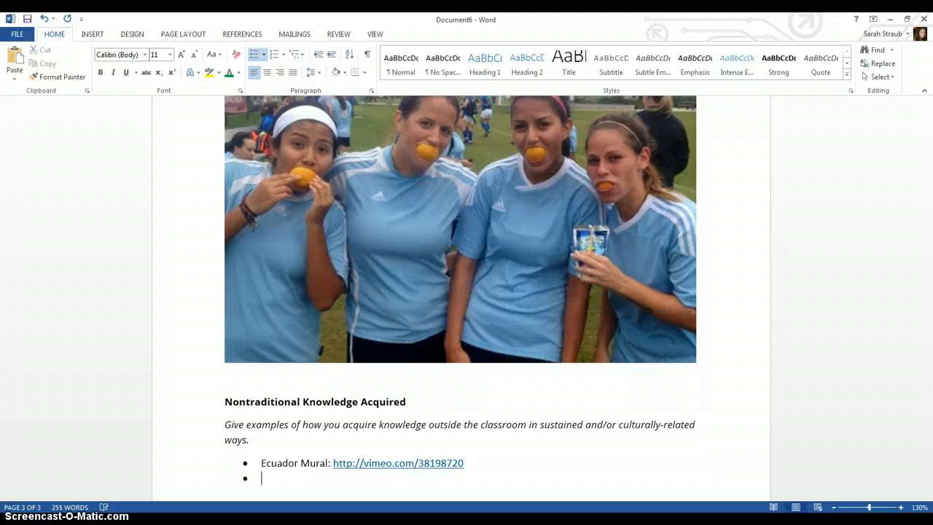
{"action": "type", "text": "Namib"}
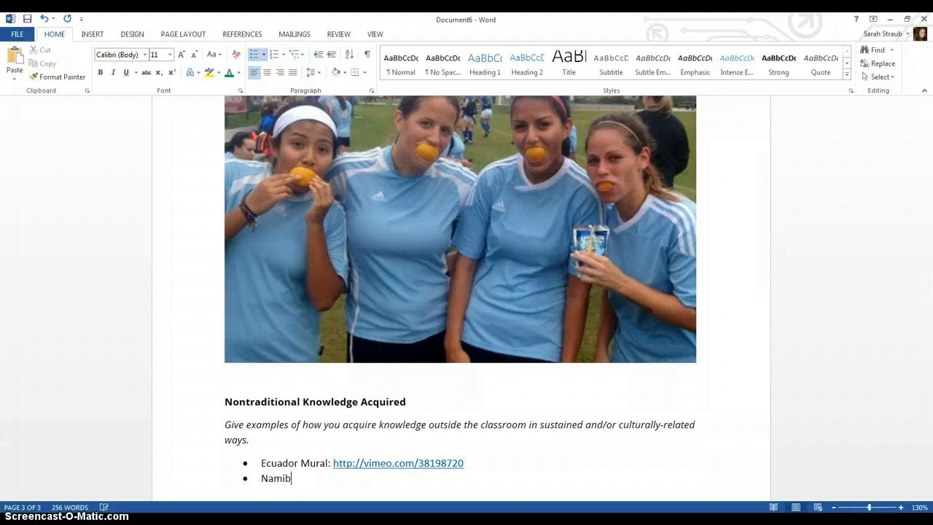
{"action": "type", "text": "ia Mural:"}
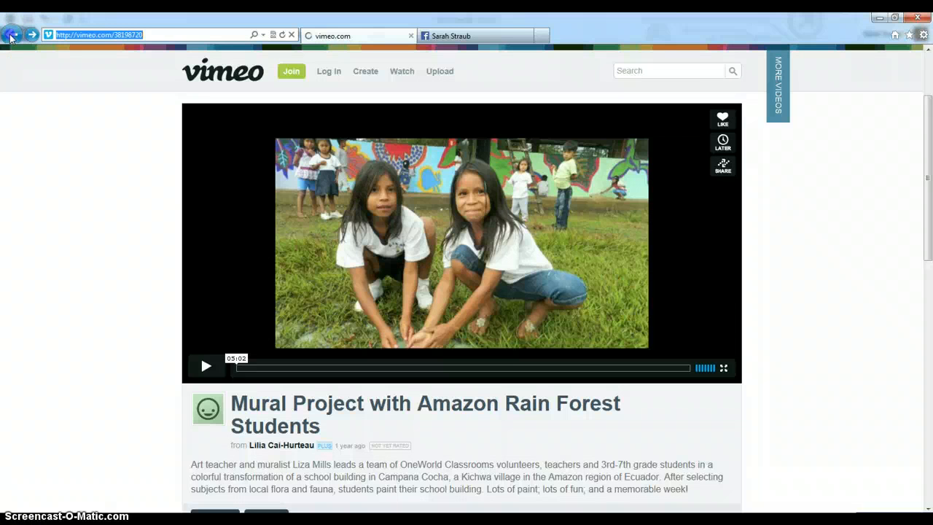
Step: Return to the oneworld classrooms results and open the Van Rhyn Primary School mural video
{"action": "left_click", "coordinate": [11, 35]}
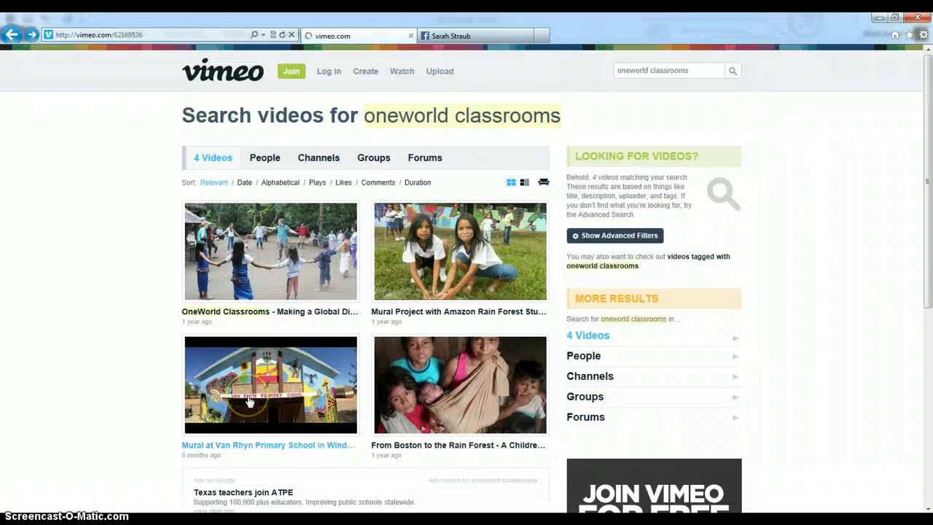
{"action": "left_click", "coordinate": [250, 399]}
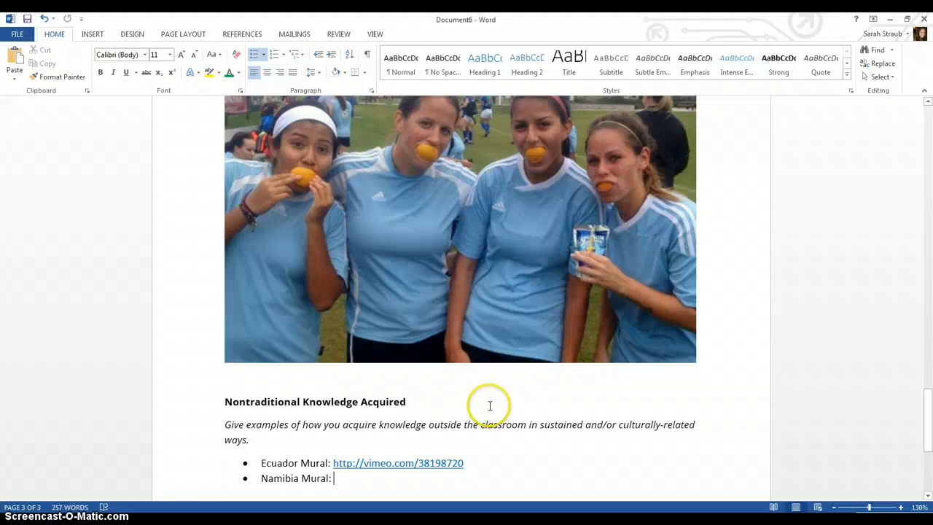
{"action": "type", "text": "http://vimeo.com/62169526"}
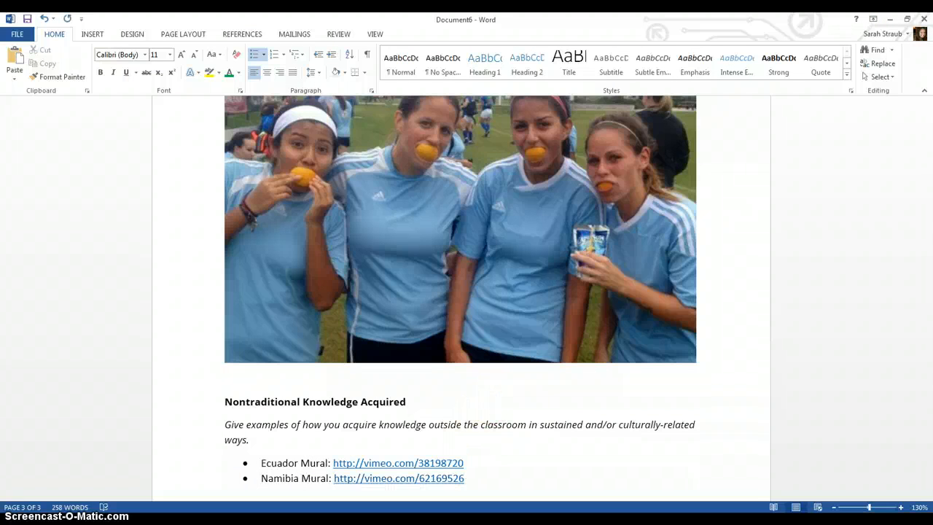
{"action": "scroll", "scroll_direction": "down", "scroll_amount": 3}
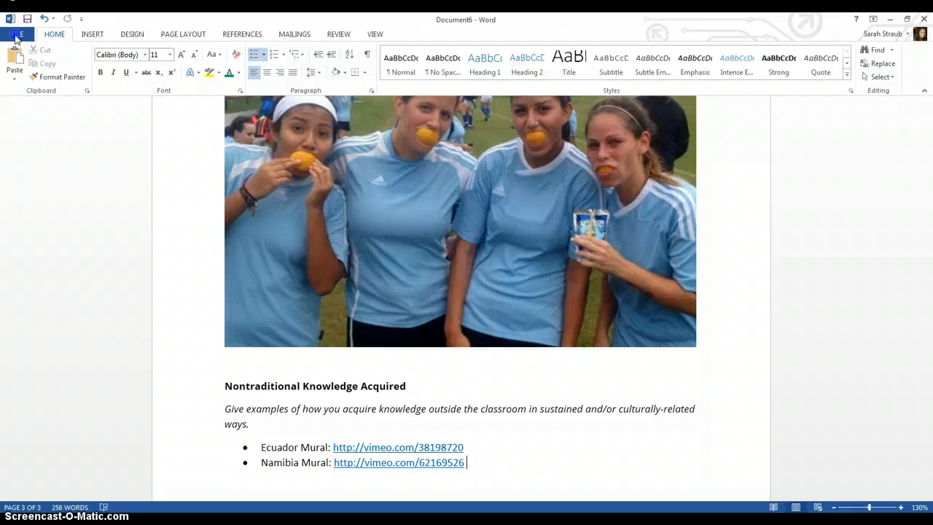
Step: Open the Save As dialog through File > Save As > Browse
{"action": "left_click", "coordinate": [16, 33]}
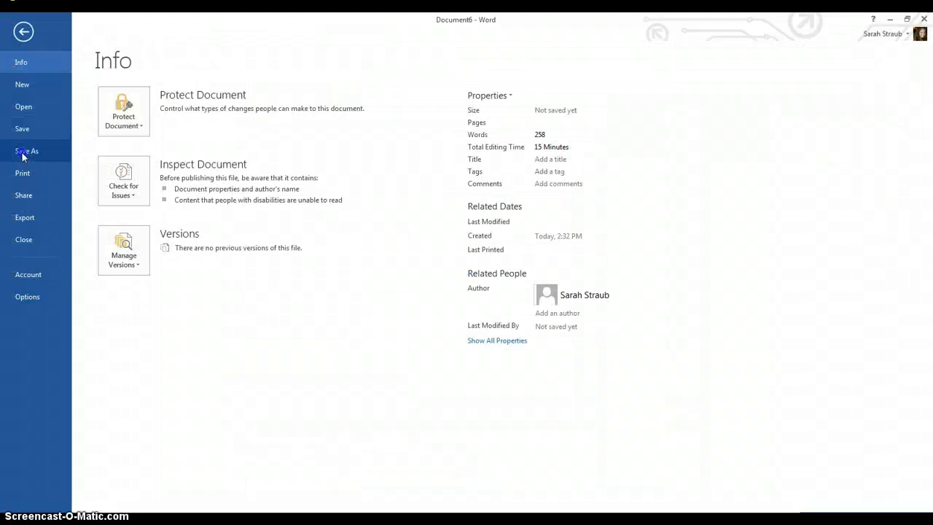
{"action": "left_click", "coordinate": [26, 150]}
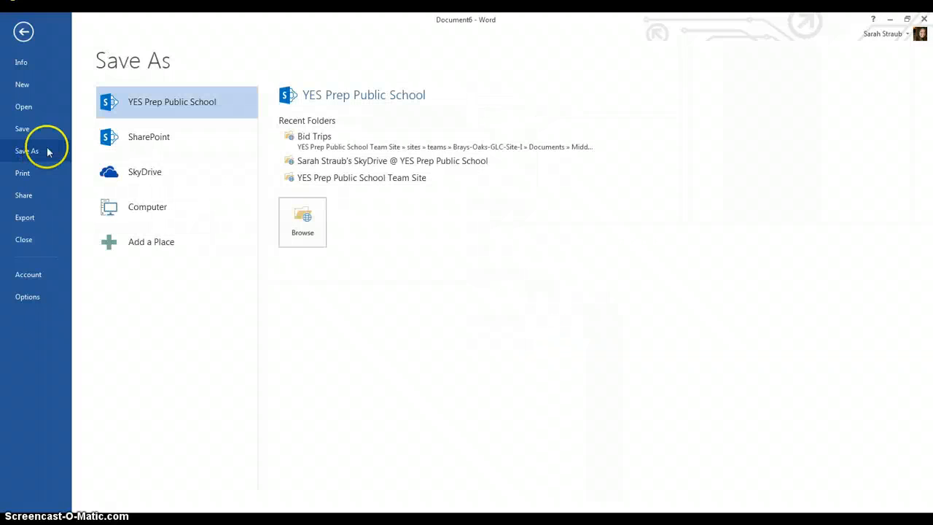
{"action": "mouse_move", "coordinate": [297, 217]}
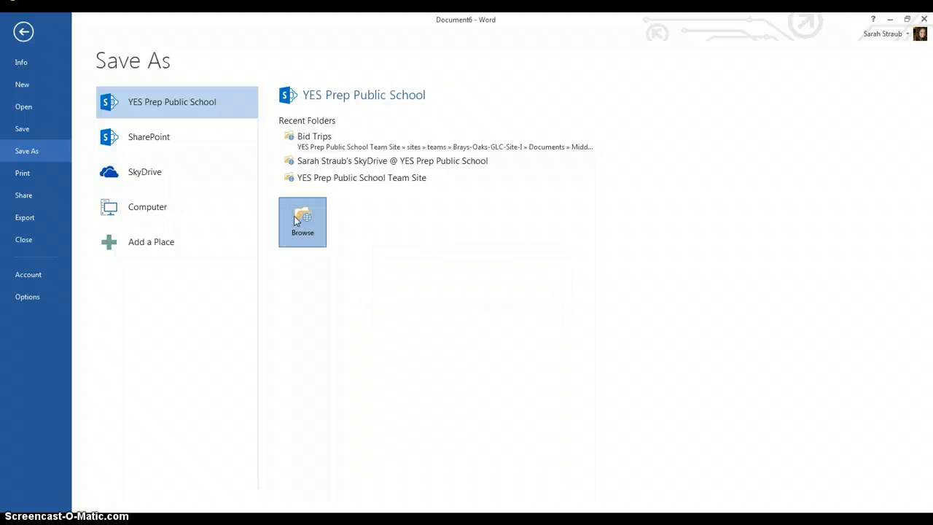
{"action": "left_click", "coordinate": [302, 222]}
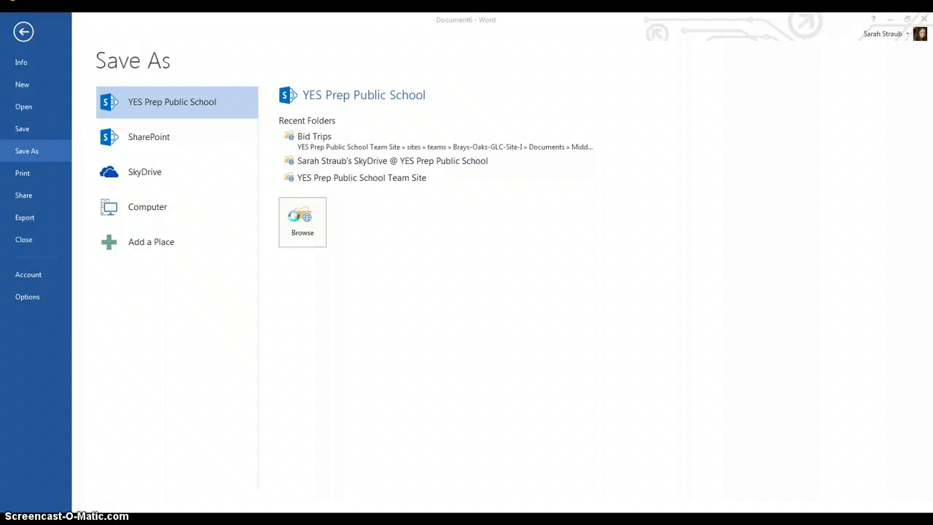
{"action": "left_click", "coordinate": [302, 219]}
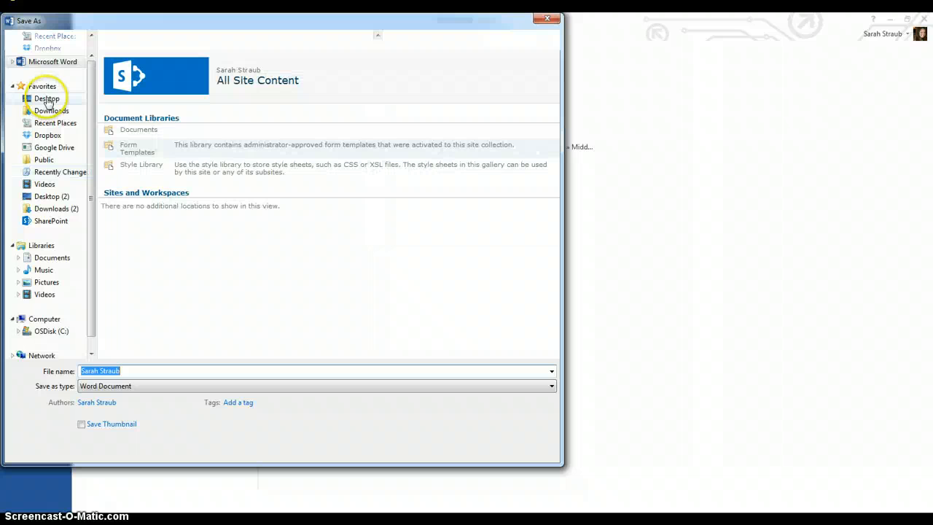
{"action": "left_click", "coordinate": [42, 98]}
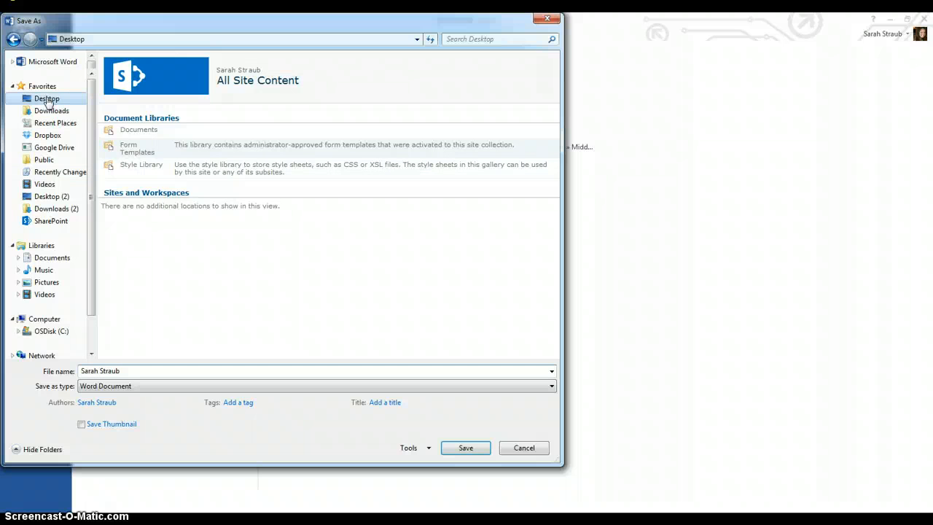
{"action": "left_click", "coordinate": [46, 98]}
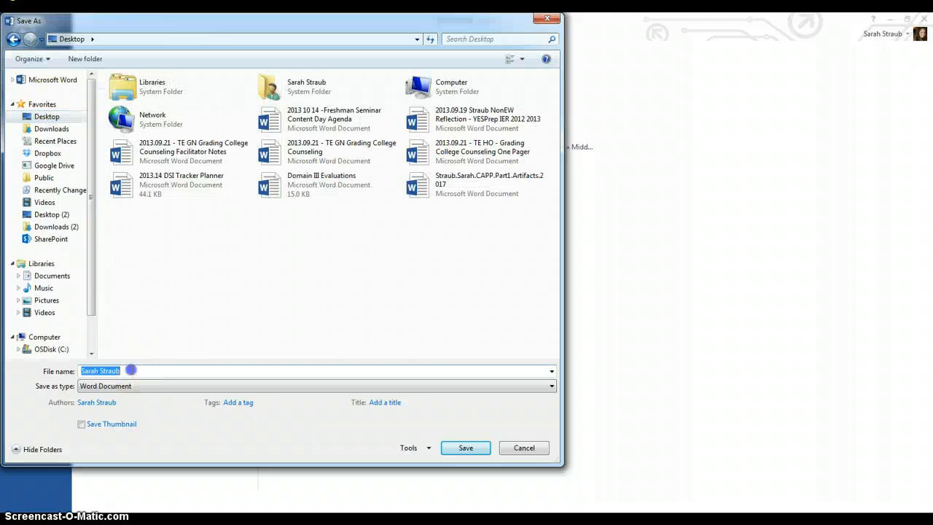
{"action": "type", "text": "Straub"}
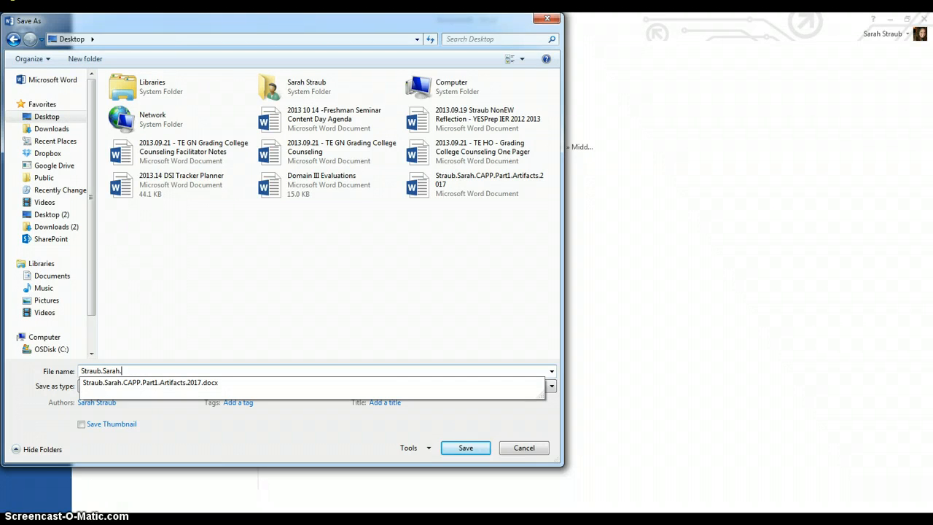
{"action": "type", "text": "CAPP"}
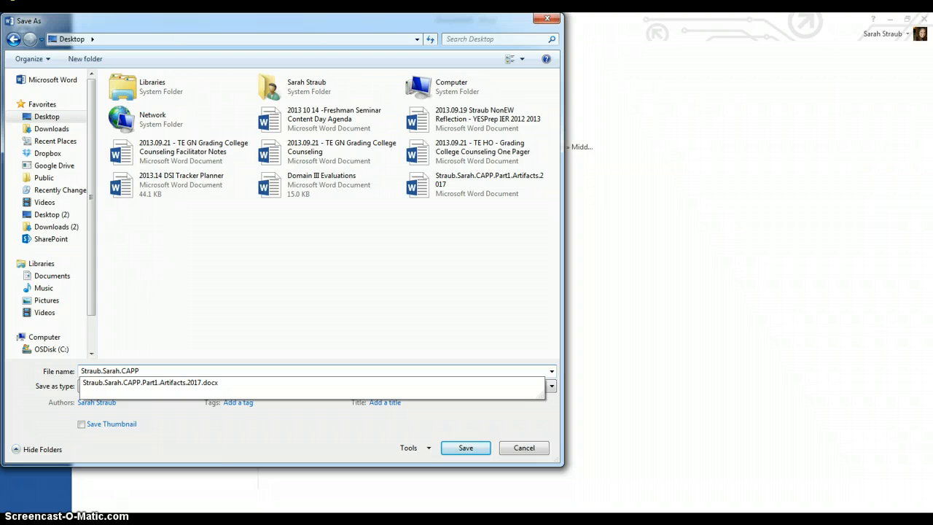
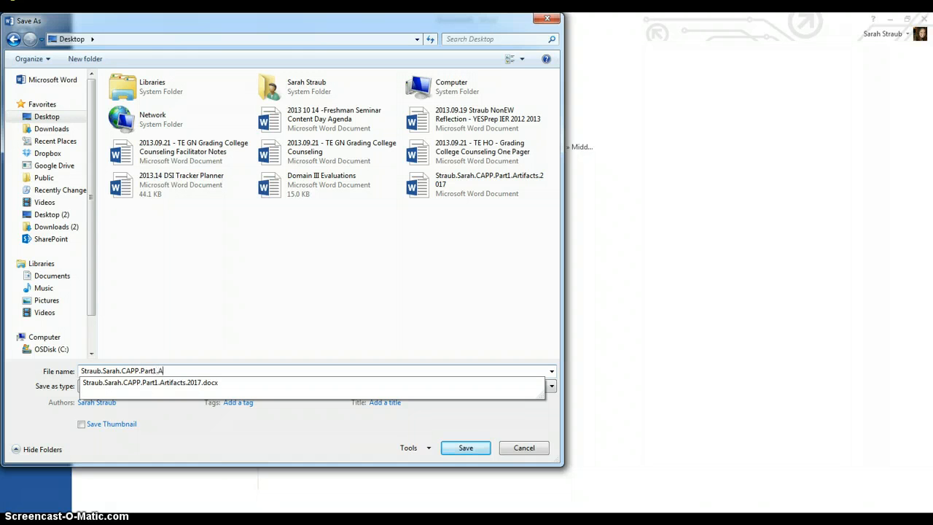
{"action": "type", "text": "rtifacts."}
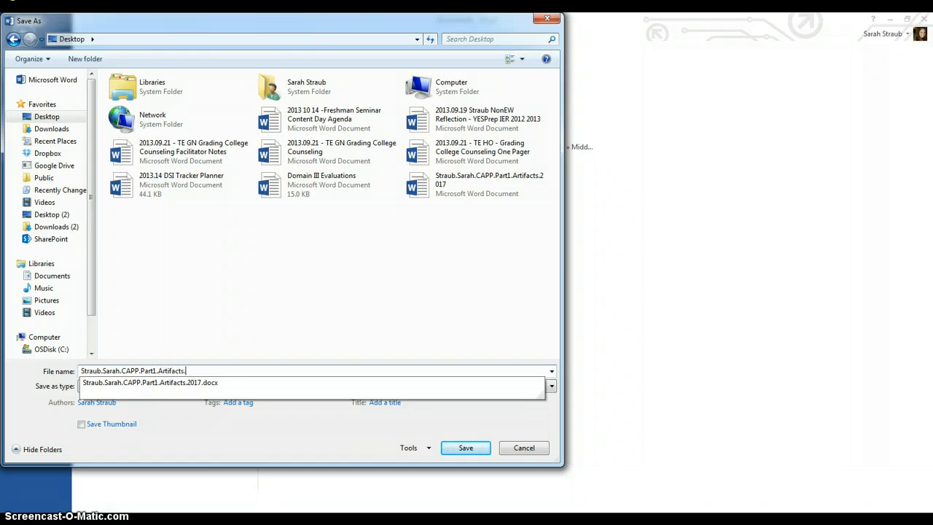
{"action": "type", "text": "2017"}
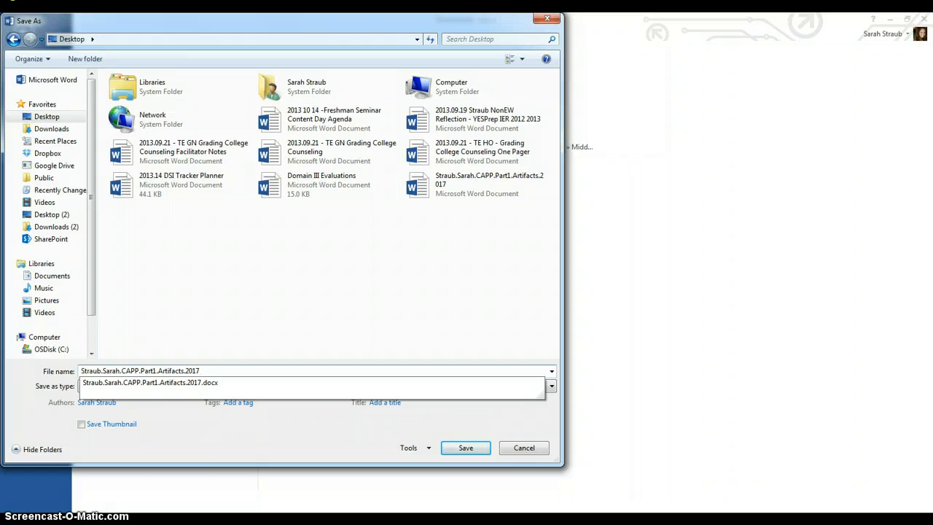
{"action": "left_click", "coordinate": [464, 447]}
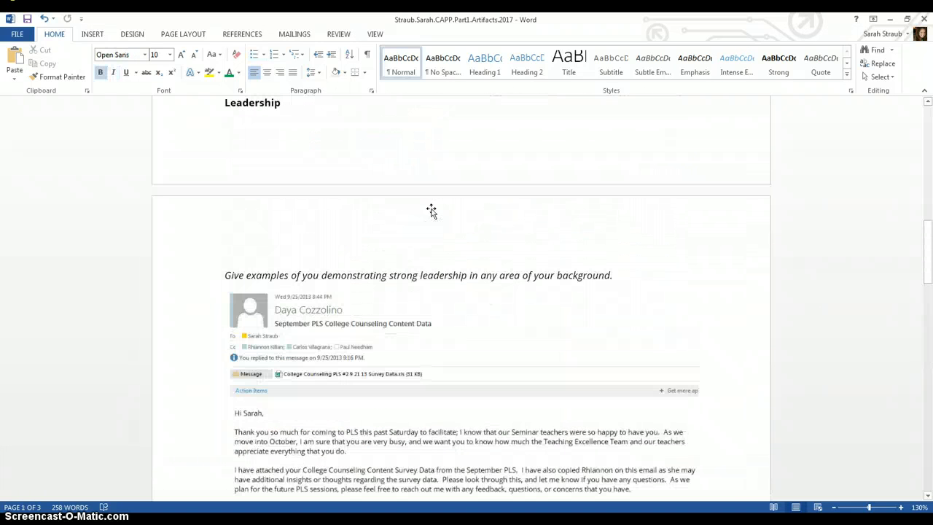
{"action": "scroll", "scroll_direction": "up", "scroll_amount": 3}
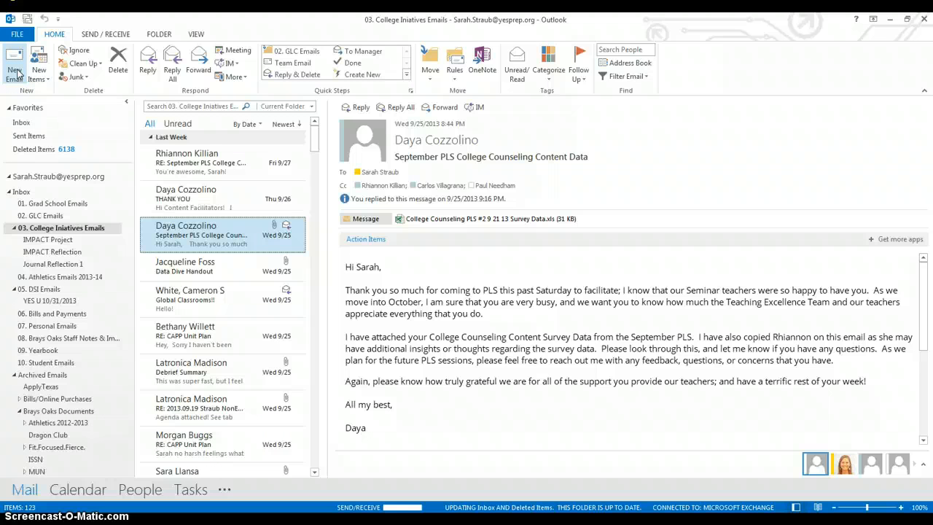
{"action": "mouse_move", "coordinate": [113, 113]}
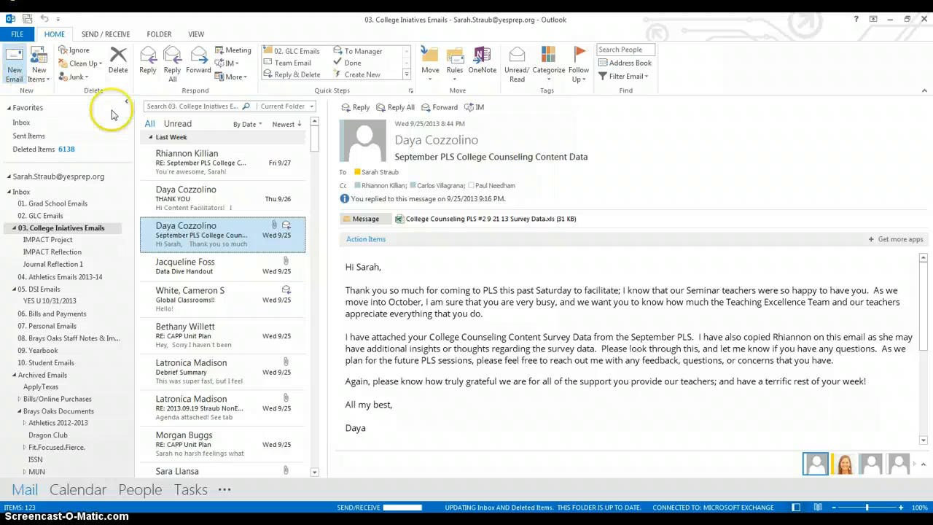
{"action": "mouse_move", "coordinate": [93, 280]}
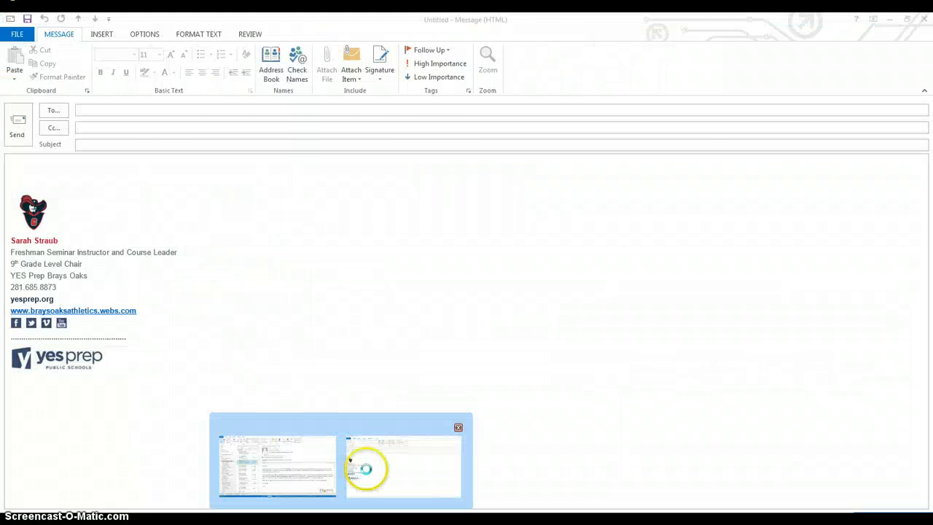
{"action": "left_click", "coordinate": [271, 469]}
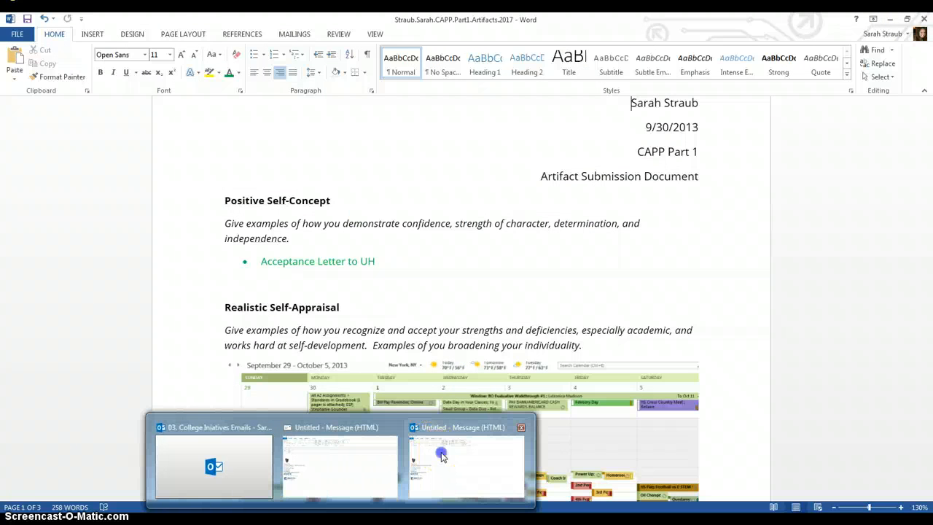
{"action": "left_click", "coordinate": [442, 456]}
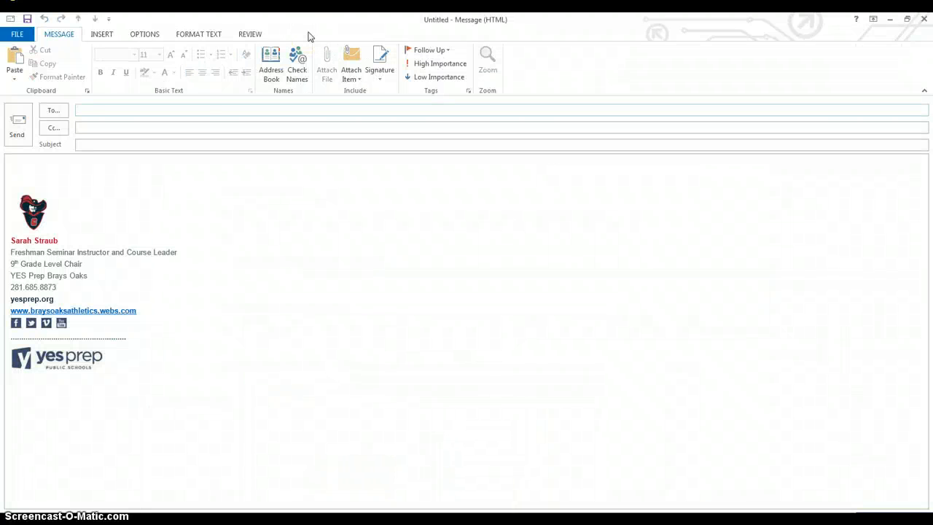
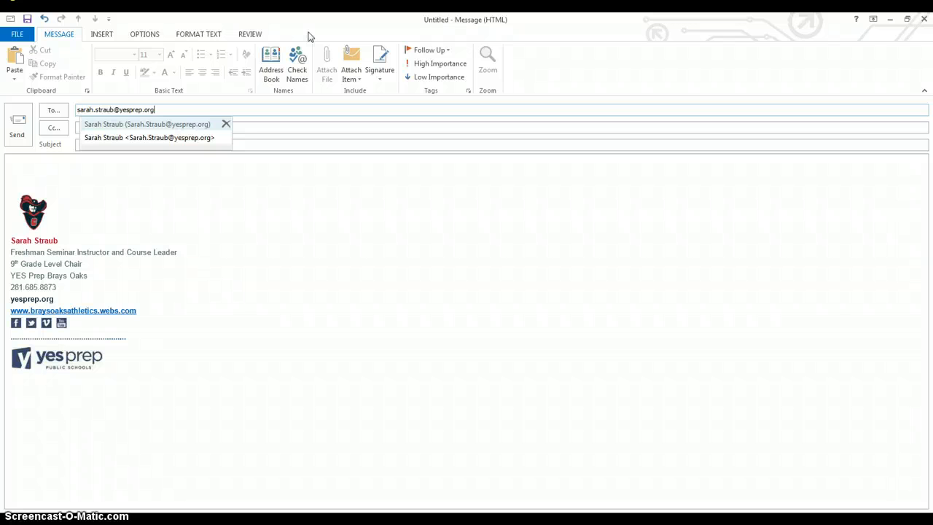
{"action": "left_click", "coordinate": [146, 124]}
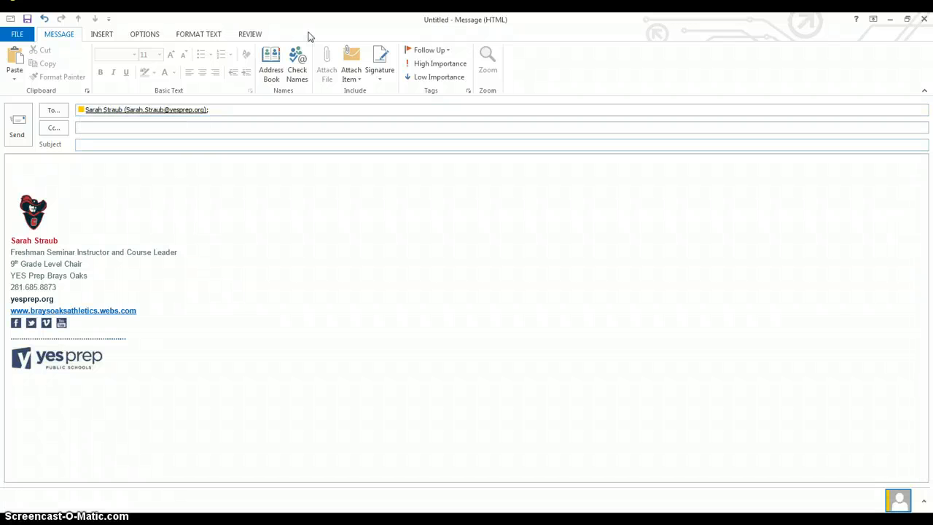
{"action": "type", "text": "St"}
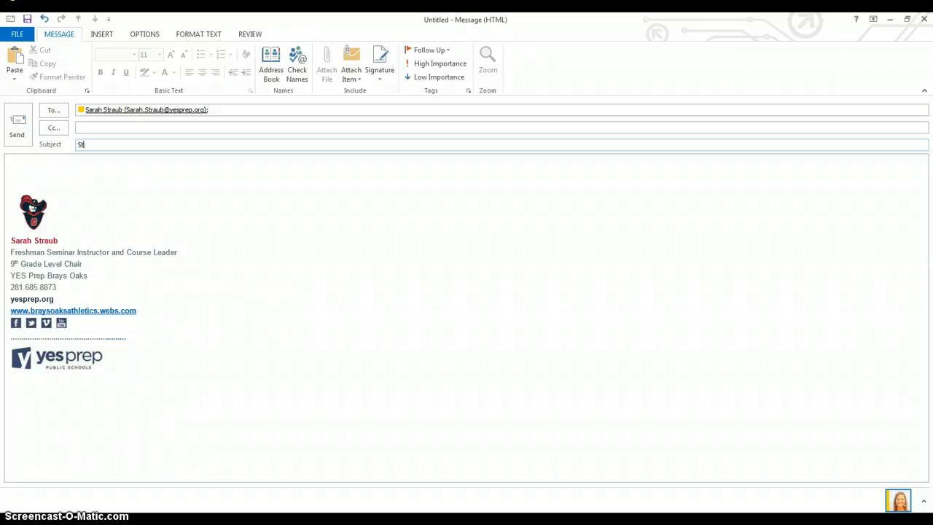
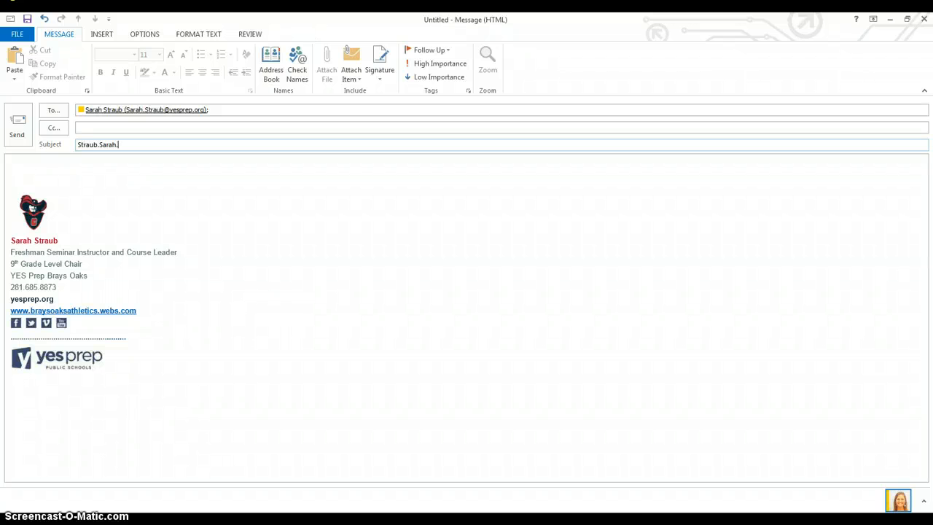
{"action": "type", "text": "CAPP.Part1.Arti"}
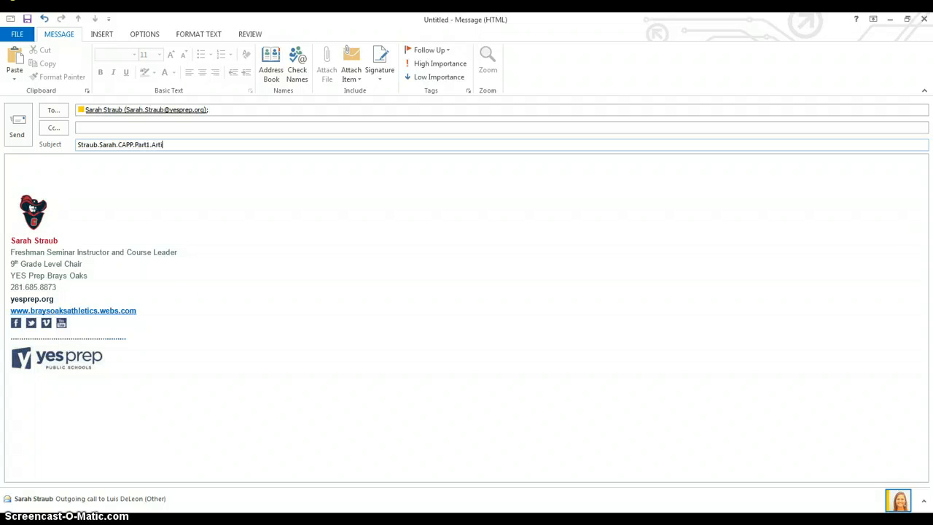
{"action": "type", "text": "facts.2017"}
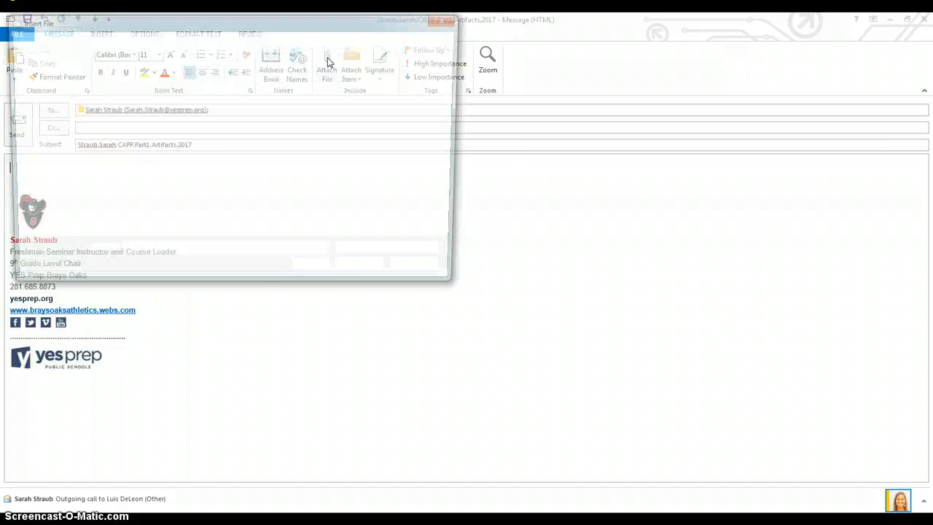
{"action": "left_click", "coordinate": [325, 59]}
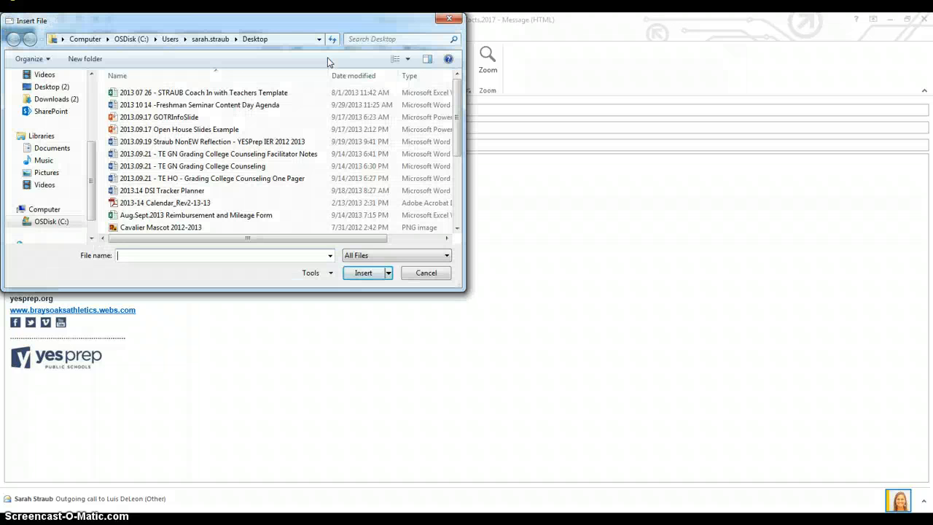
{"action": "scroll", "scroll_direction": "down", "scroll_amount": 3}
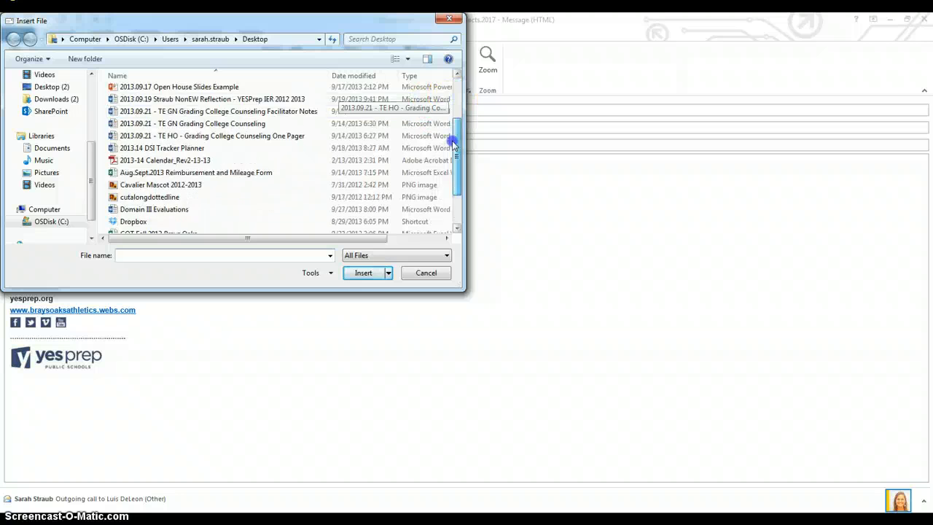
{"action": "left_click", "coordinate": [175, 202]}
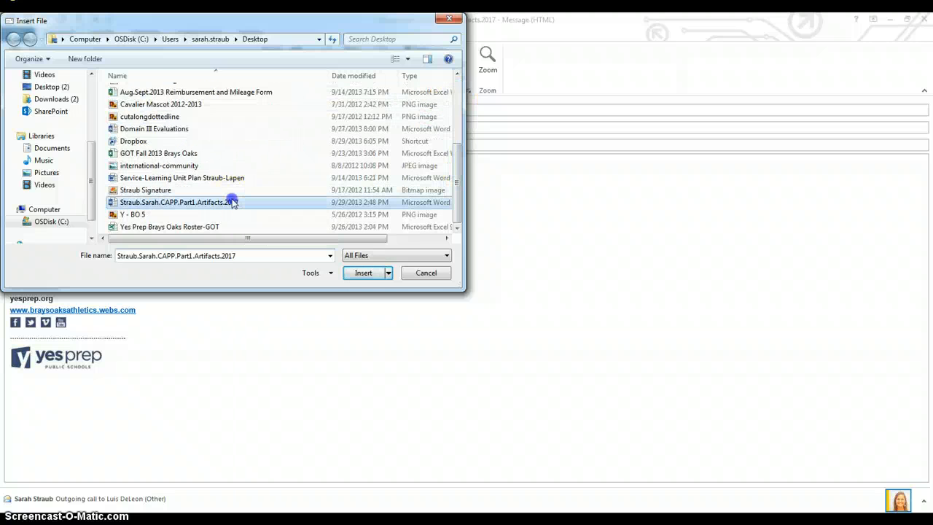
{"action": "left_click", "coordinate": [363, 273]}
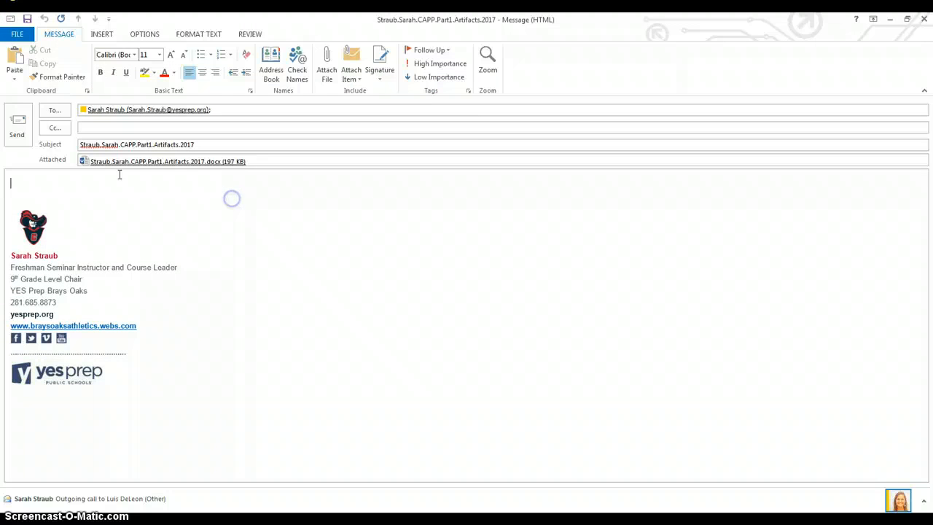
Step: Write "Hey Ms. Straub, Enjoy the artifacts. Thank you" in the email body, then return to Word
{"action": "type", "text": "He"}
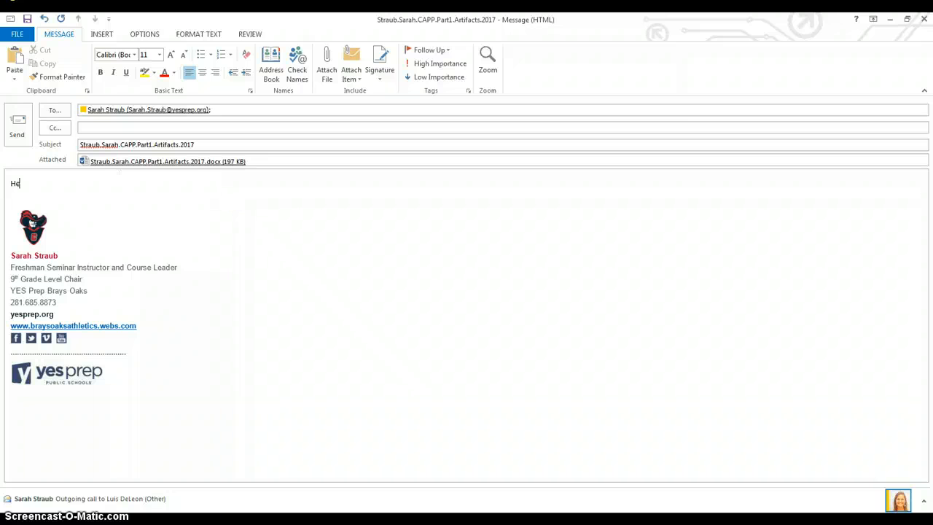
{"action": "type", "text": "y Ms. Straub,"}
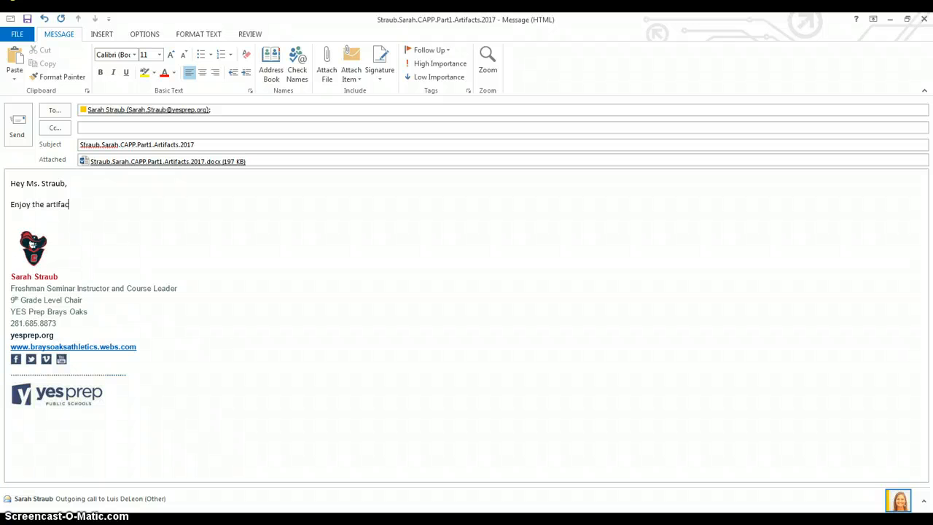
{"action": "type", "text": "ts.  Thank you"}
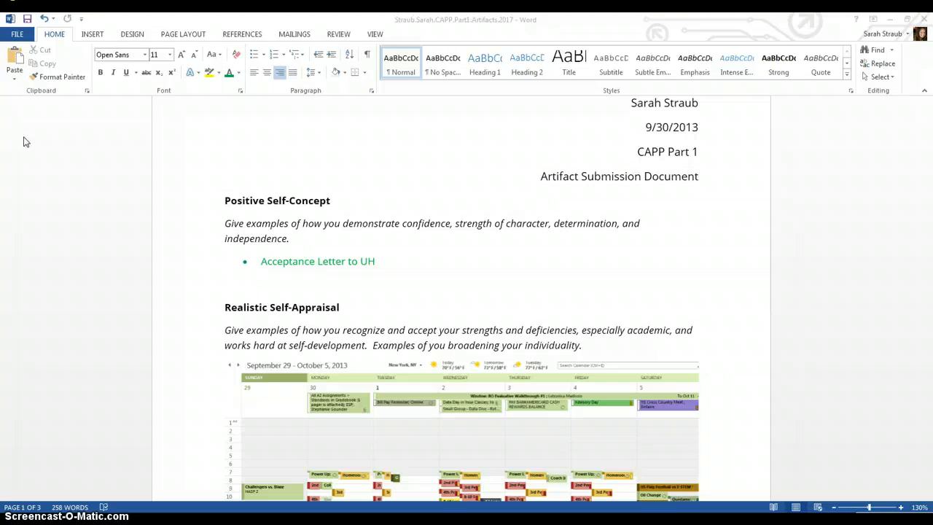
{"action": "left_click", "coordinate": [316, 438]}
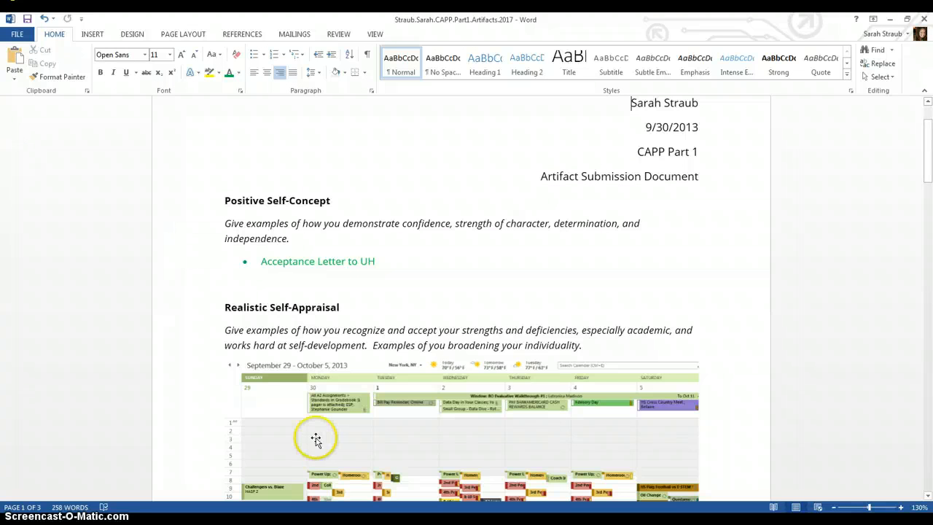